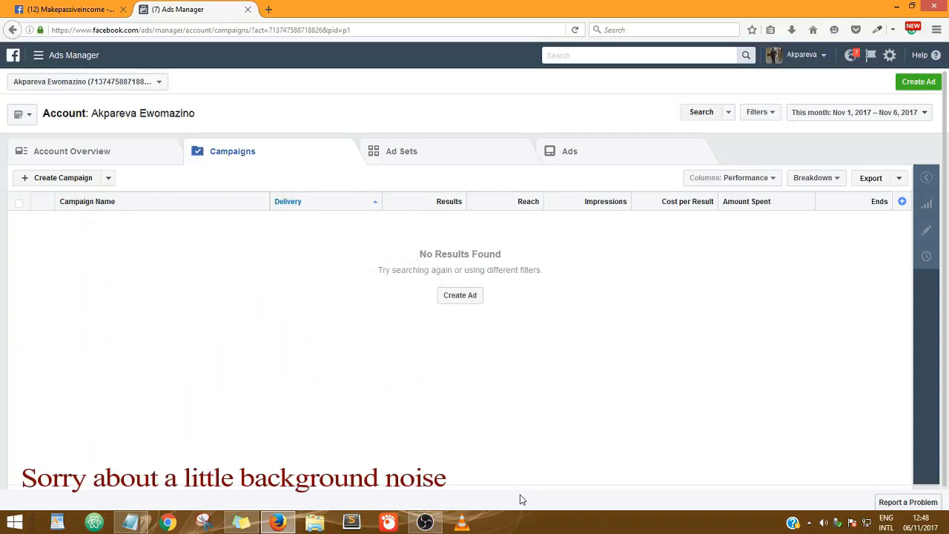
{"action": "mouse_move", "coordinate": [125, 170]}
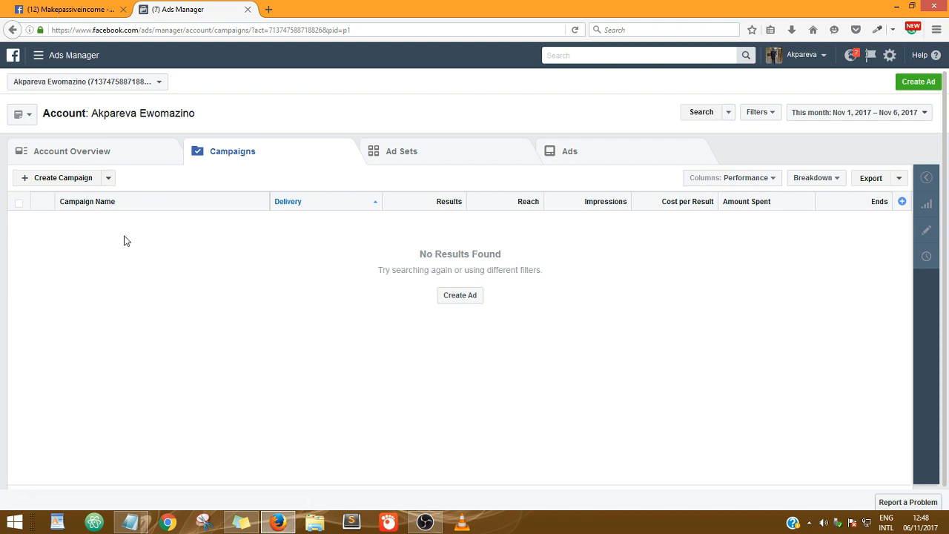
{"action": "mouse_move", "coordinate": [131, 522]}
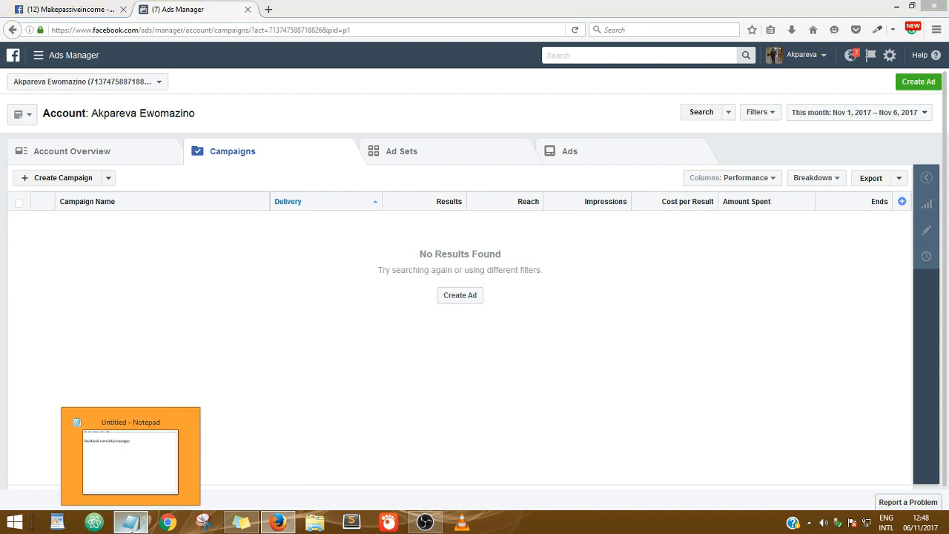
Restore the Notepad note showing facebook.com/ads/manager over Ads Manager.
{"action": "left_click", "coordinate": [131, 456]}
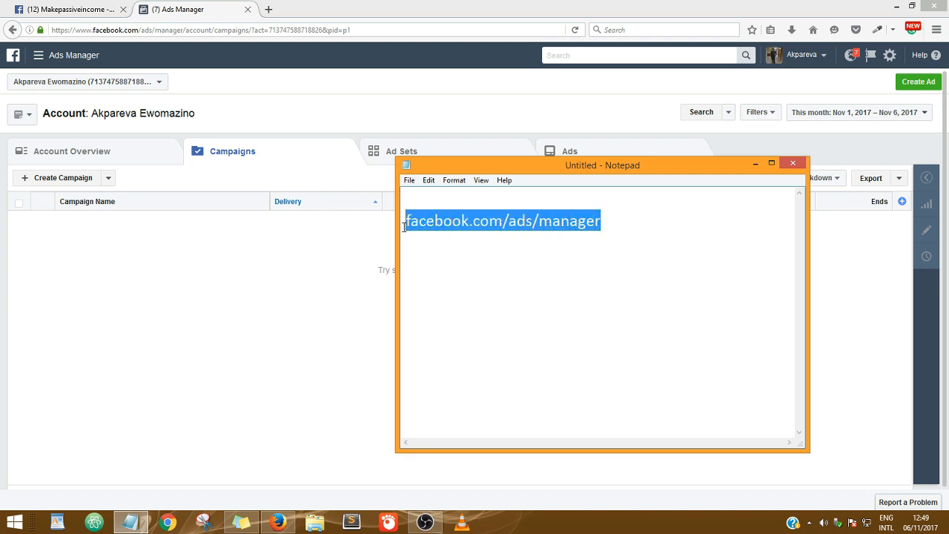
{"action": "mouse_move", "coordinate": [555, 192]}
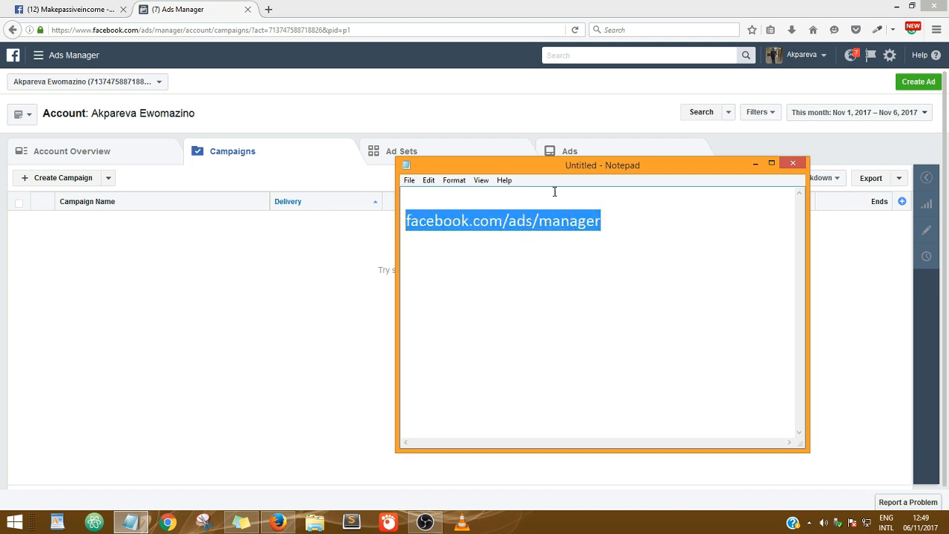
{"action": "mouse_move", "coordinate": [728, 174]}
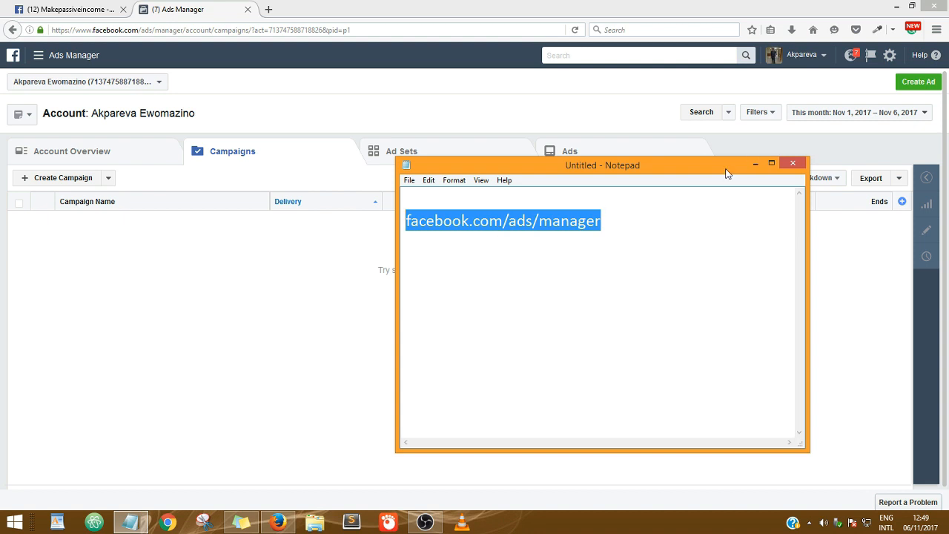
Minimise Notepad and open the Ads Manager navigation menu.
{"action": "left_click", "coordinate": [793, 162]}
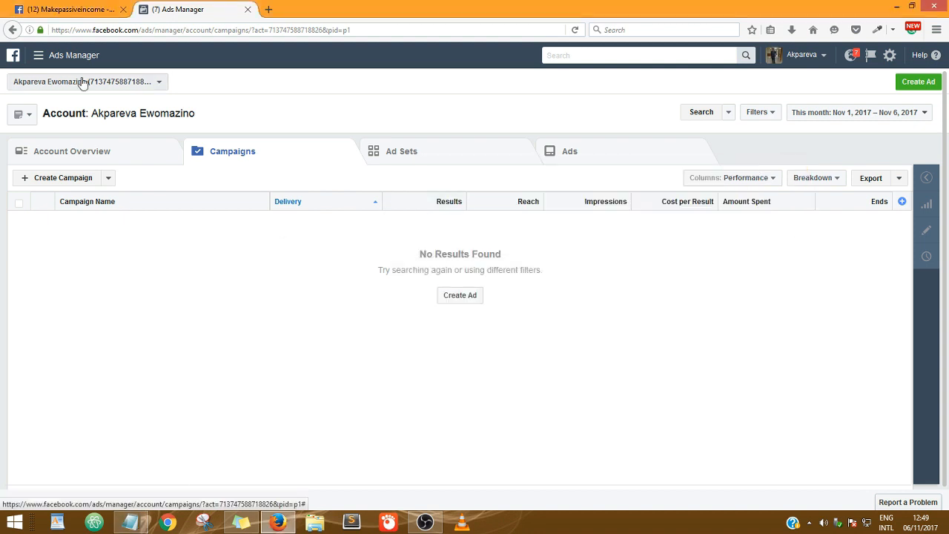
{"action": "mouse_move", "coordinate": [196, 97]}
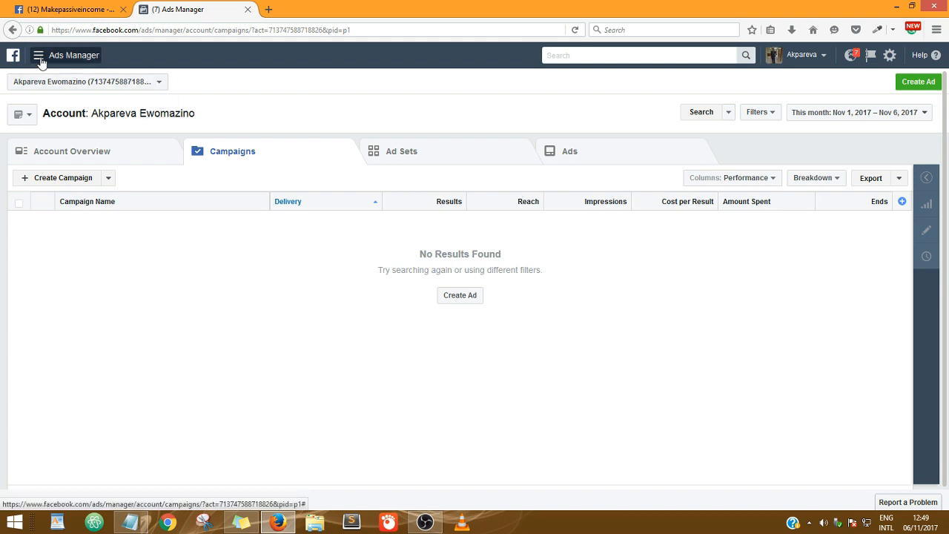
{"action": "mouse_move", "coordinate": [83, 54]}
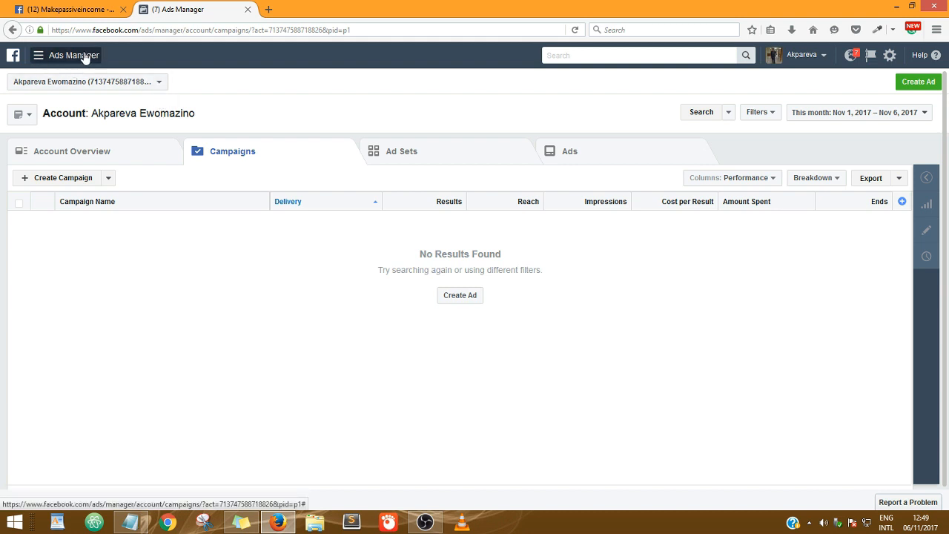
{"action": "left_click", "coordinate": [38, 55]}
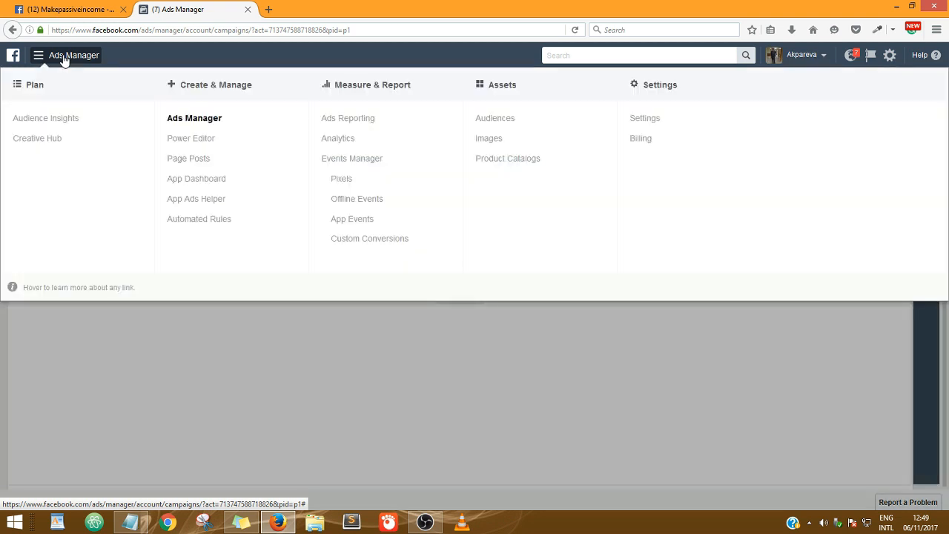
{"action": "mouse_move", "coordinate": [188, 158]}
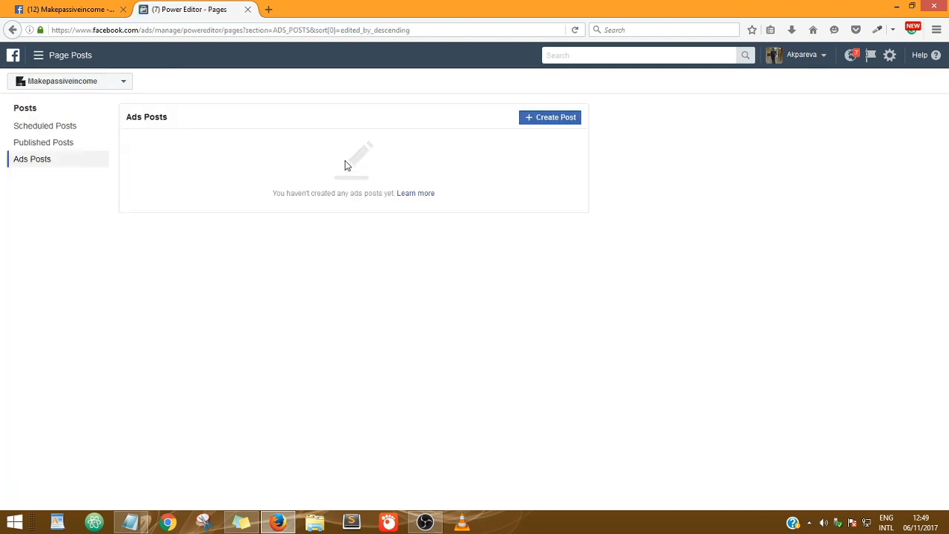
{"action": "mouse_move", "coordinate": [520, 166]}
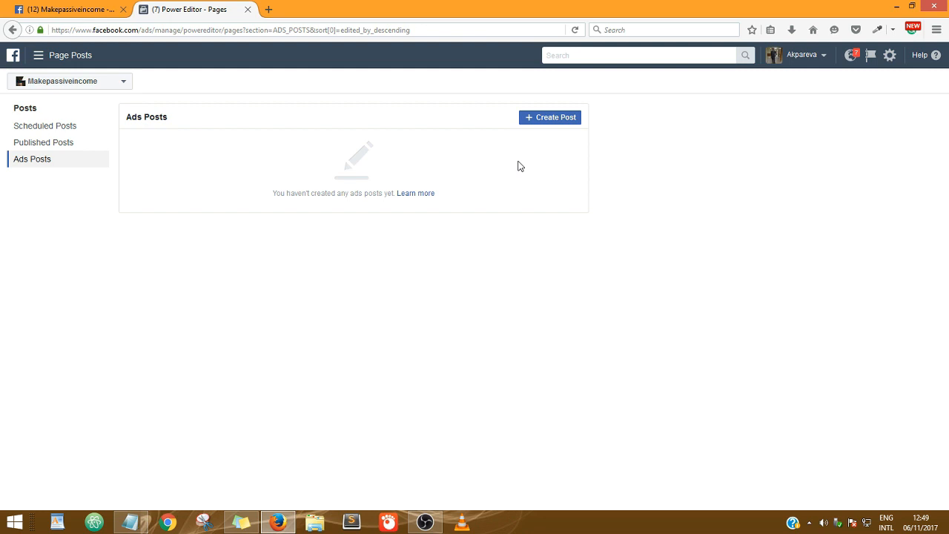
Start a new page post set to be used for an ad and published to the Page later.
{"action": "left_click", "coordinate": [550, 118]}
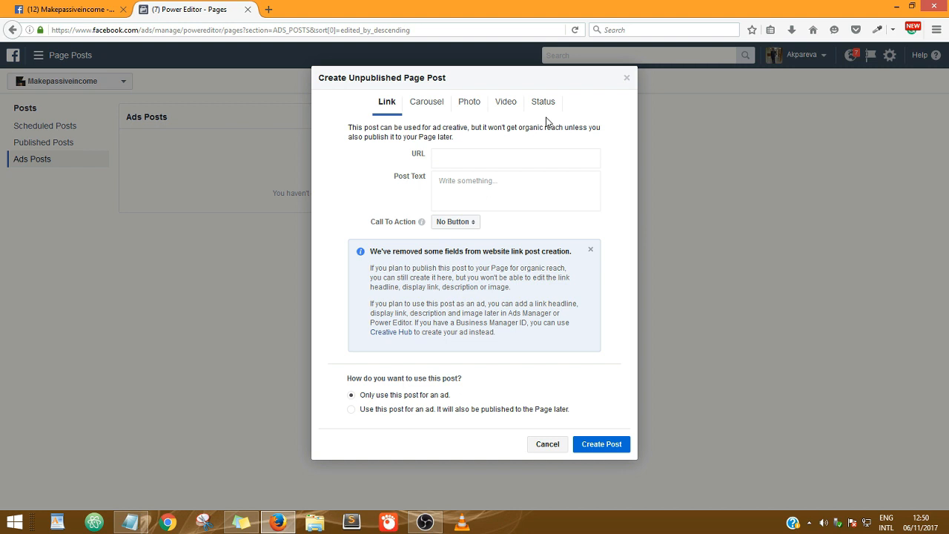
{"action": "mouse_move", "coordinate": [363, 270]}
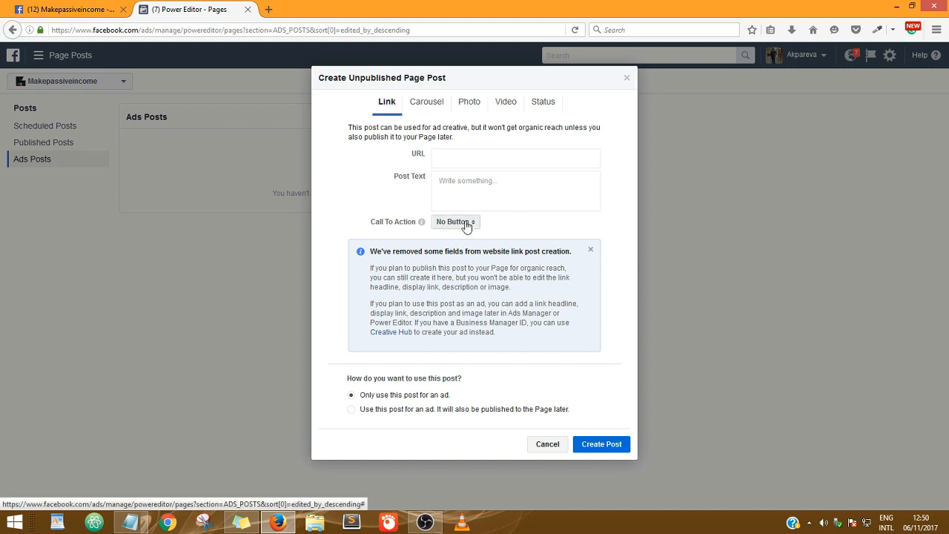
{"action": "left_click", "coordinate": [455, 221]}
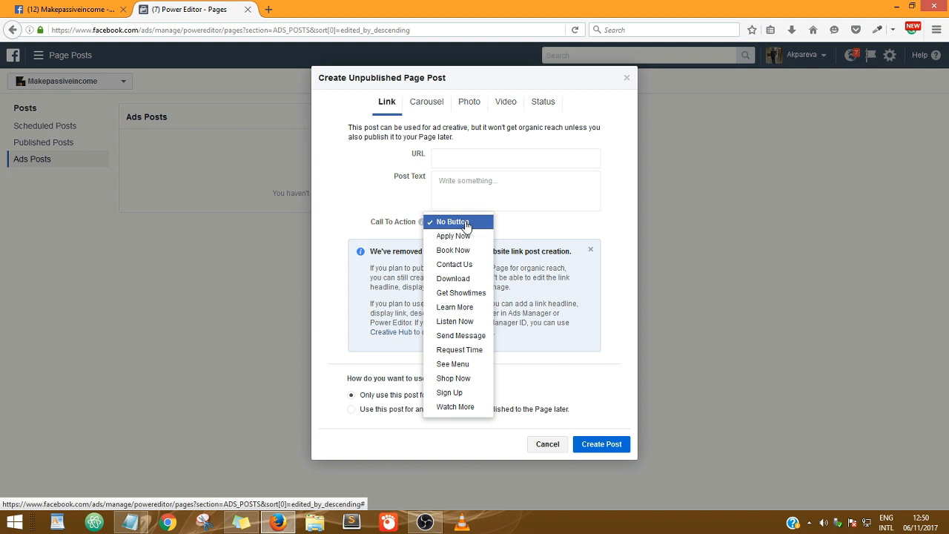
{"action": "mouse_move", "coordinate": [514, 226]}
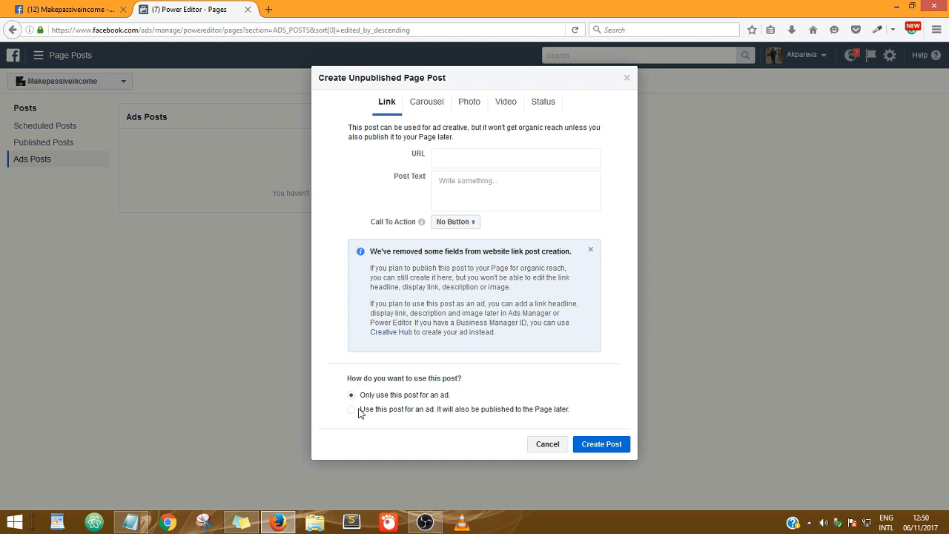
{"action": "left_click", "coordinate": [348, 408]}
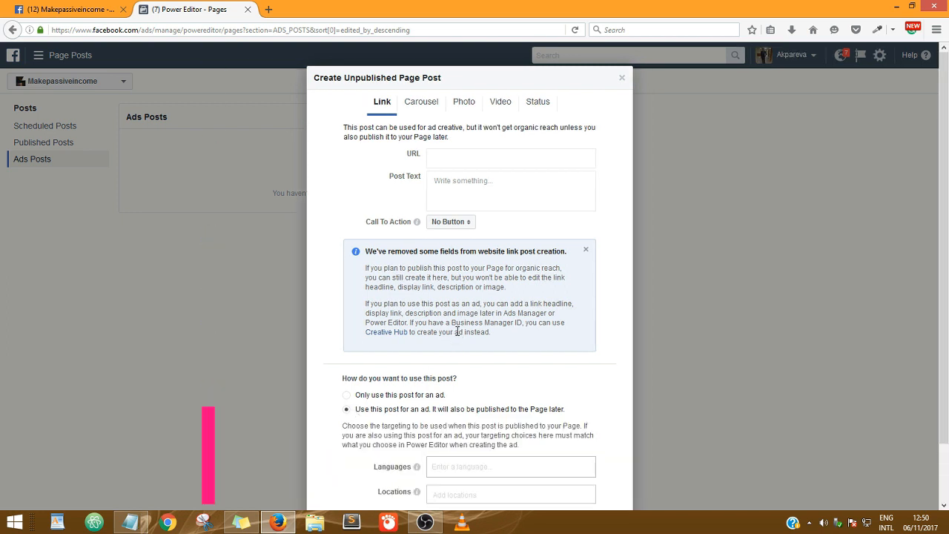
{"action": "scroll", "scroll_direction": "down", "scroll_amount": 3}
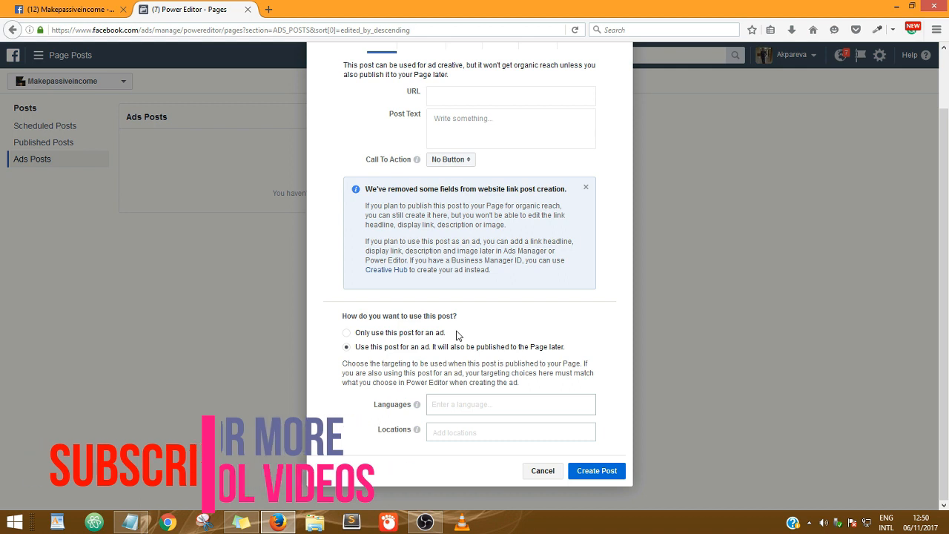
{"action": "scroll", "scroll_direction": "up", "scroll_amount": 3}
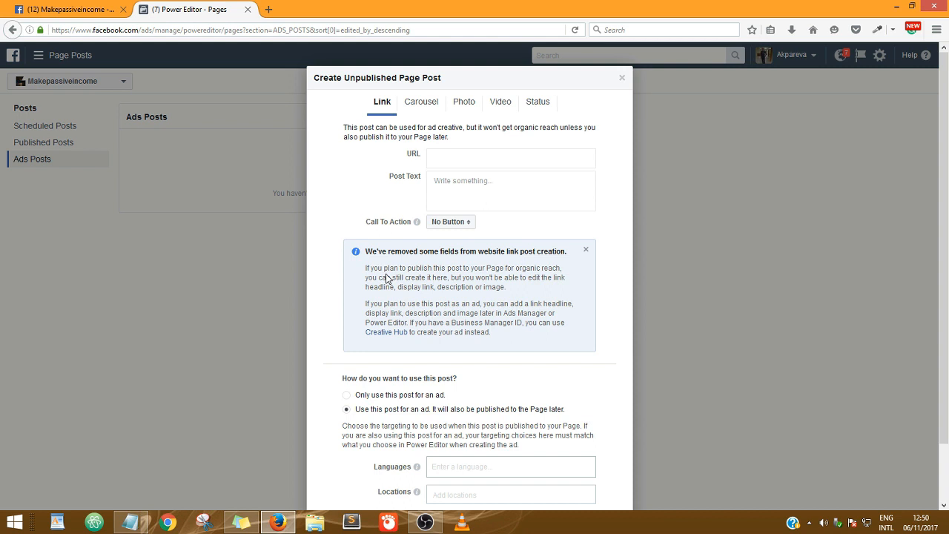
{"action": "mouse_move", "coordinate": [440, 362]}
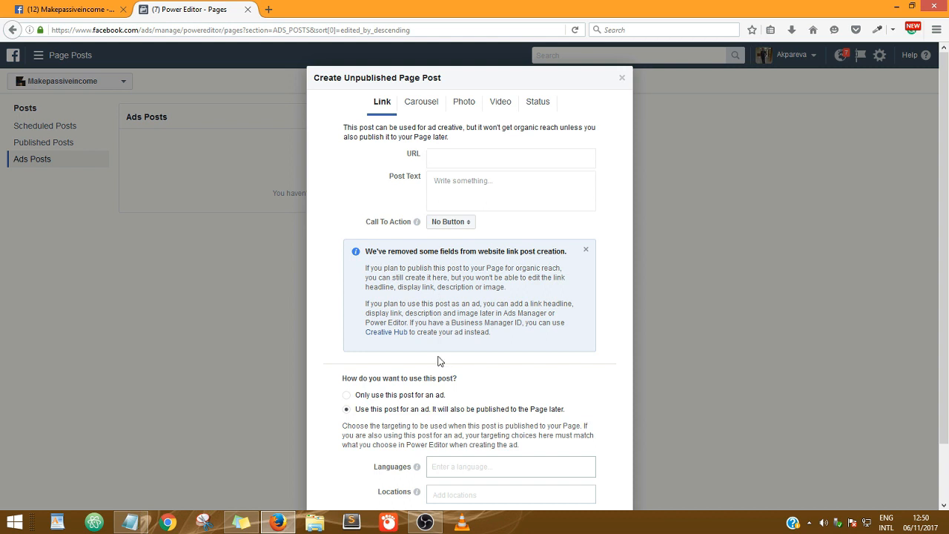
{"action": "mouse_move", "coordinate": [427, 291]}
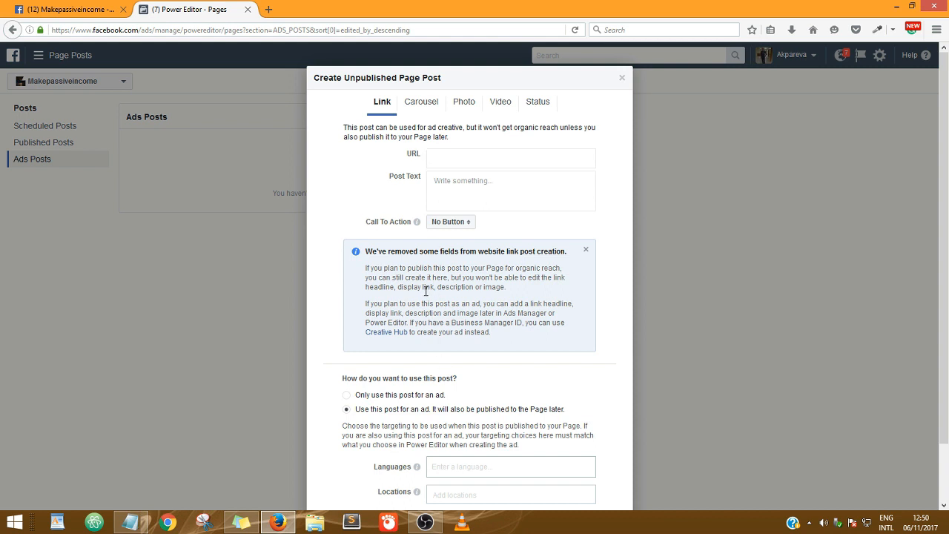
{"action": "mouse_move", "coordinate": [386, 187]}
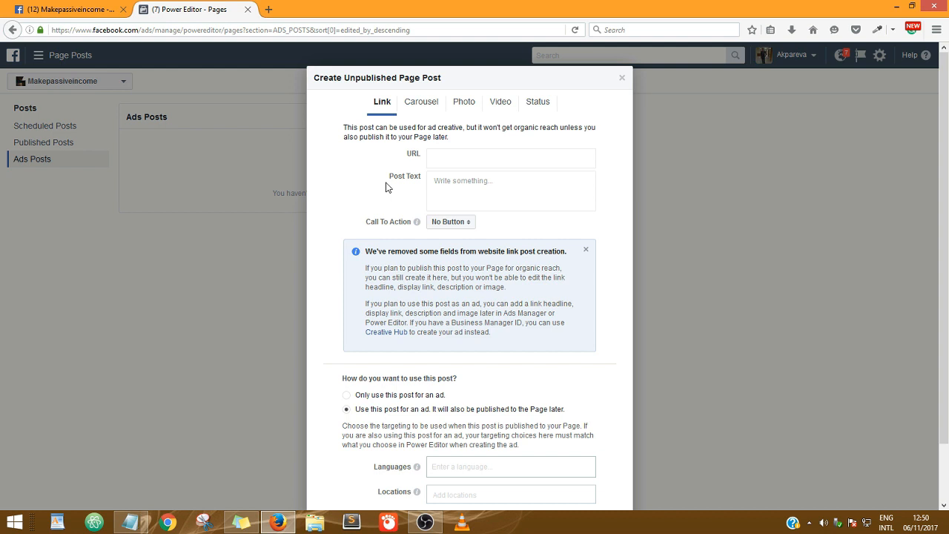
{"action": "mouse_move", "coordinate": [426, 105]}
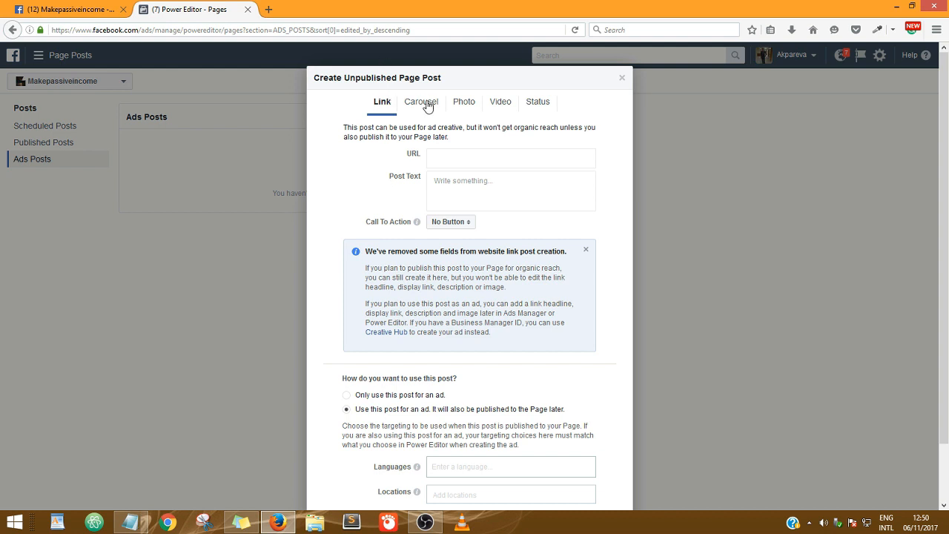
Switch the post to Carousel format with website URL ZINOTRUST.COM.NG.
{"action": "left_click", "coordinate": [421, 101]}
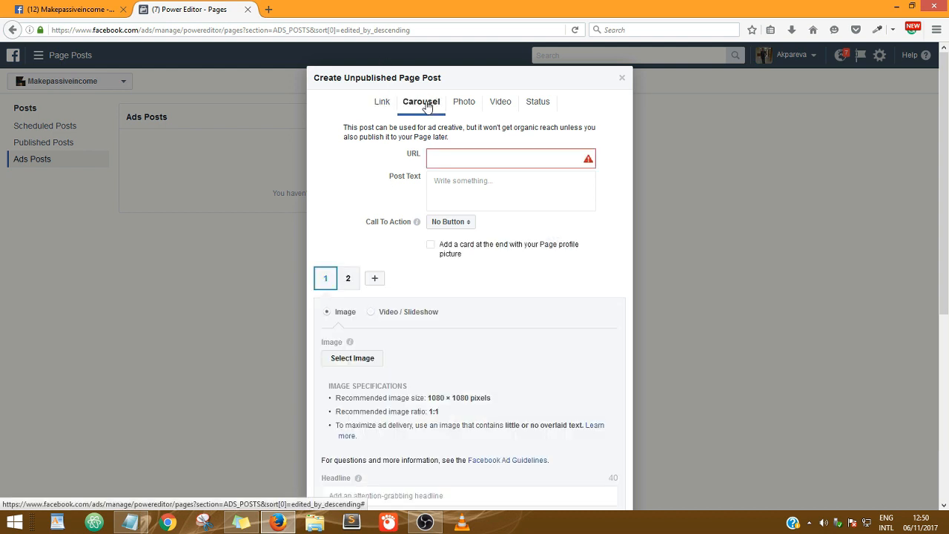
{"action": "left_click", "coordinate": [510, 158]}
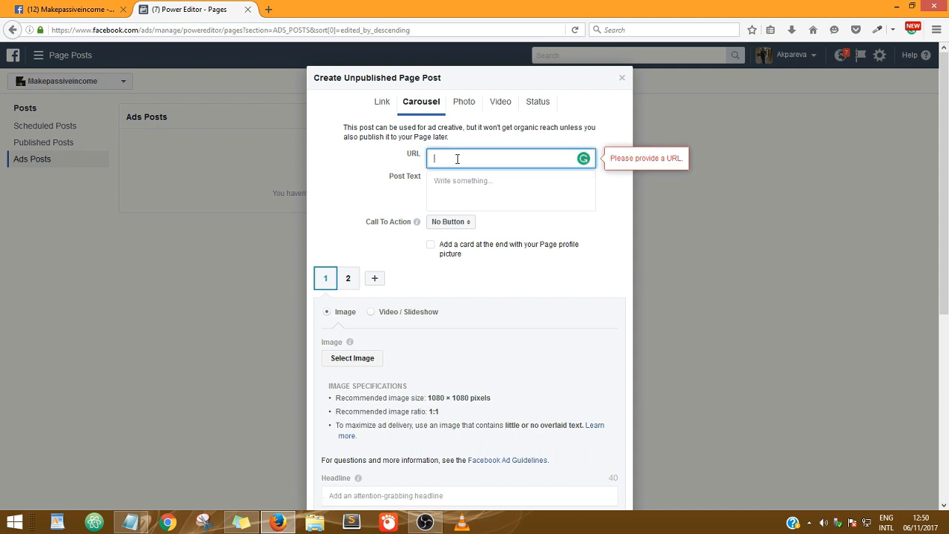
{"action": "mouse_move", "coordinate": [338, 157]}
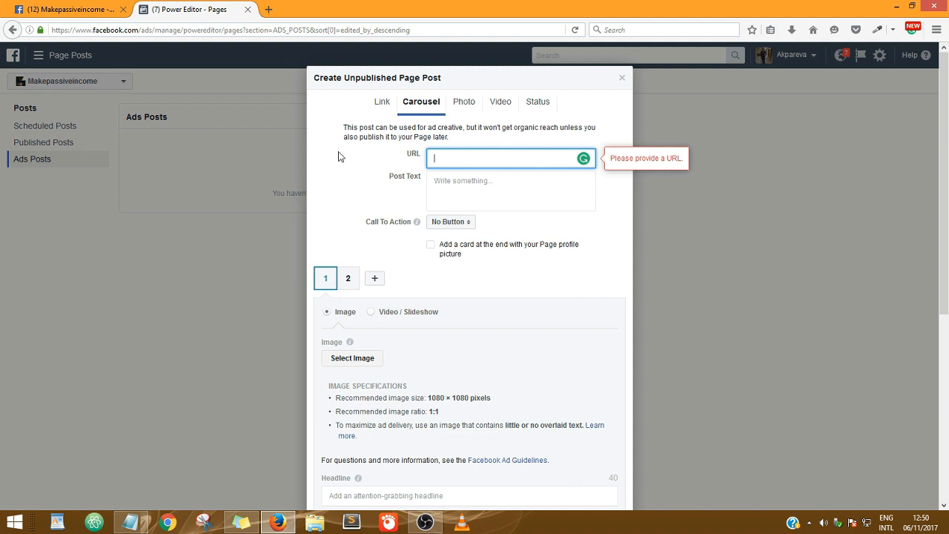
{"action": "type", "text": "ZINO"}
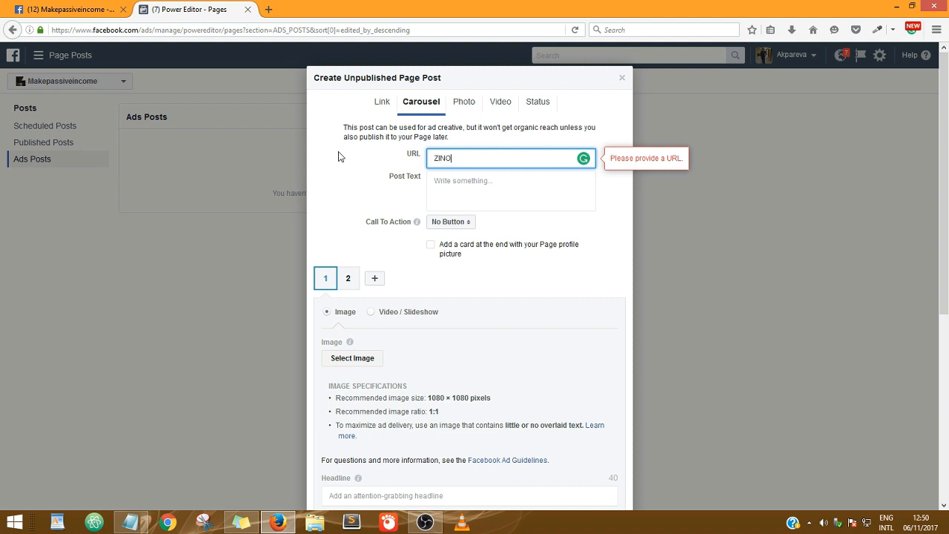
{"action": "type", "text": "TRU"}
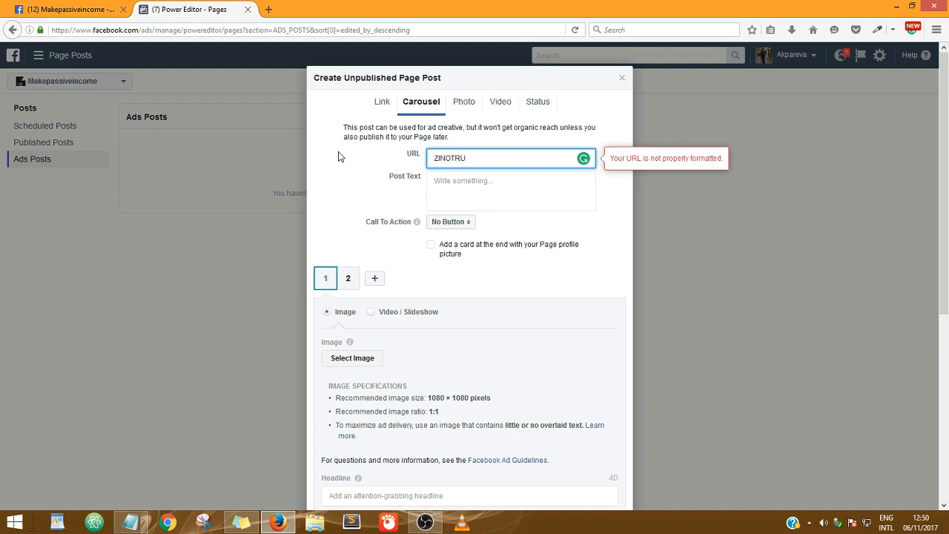
{"action": "type", "text": "ST.COM"}
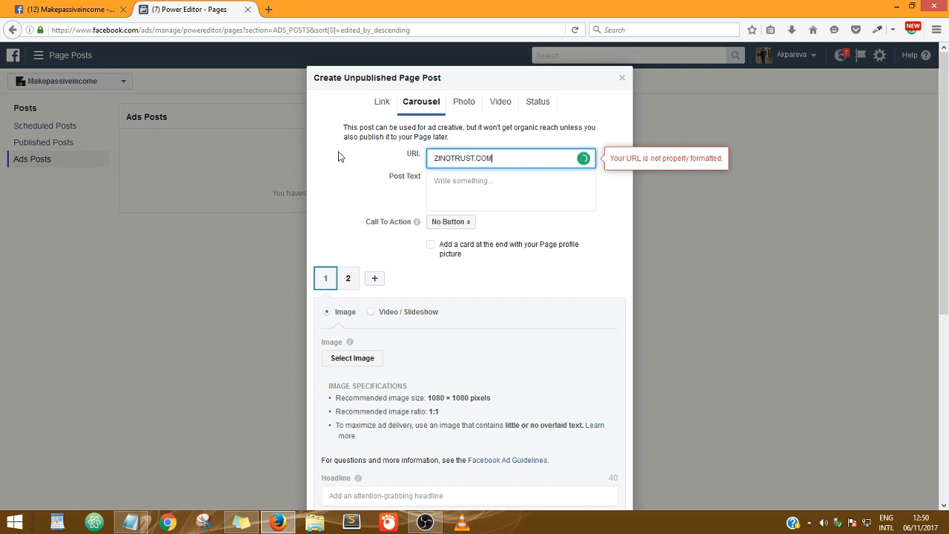
{"action": "type", "text": ".NG"}
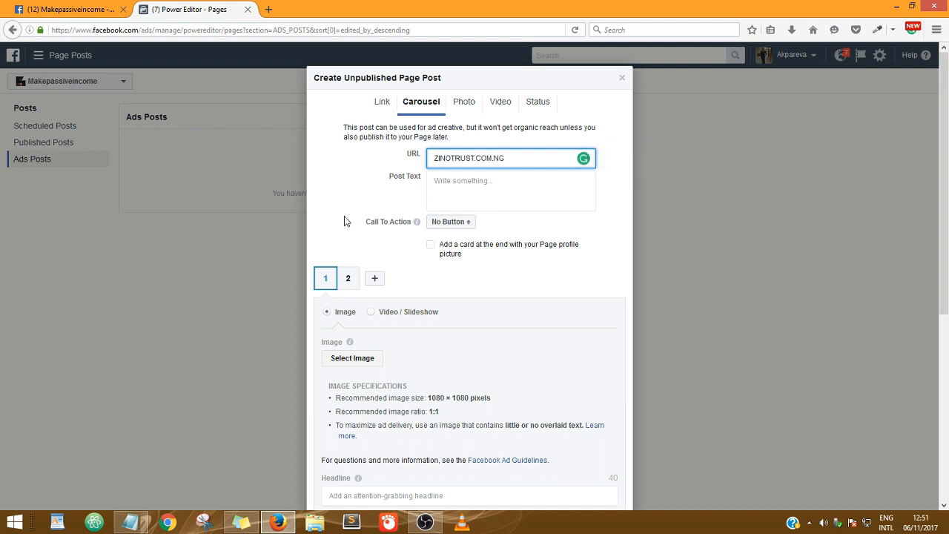
Enter 'Best IT company' as the post text.
{"action": "left_click", "coordinate": [510, 190]}
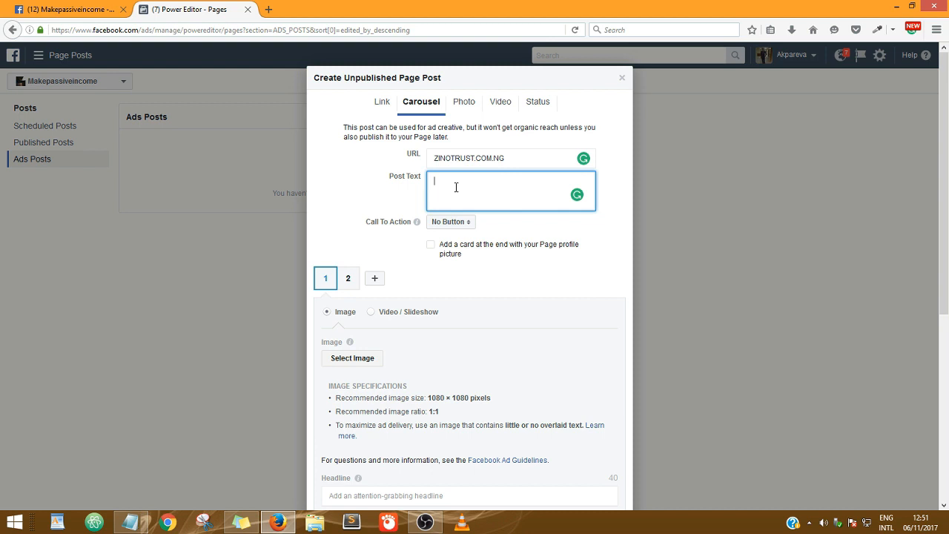
{"action": "type", "text": "B"}
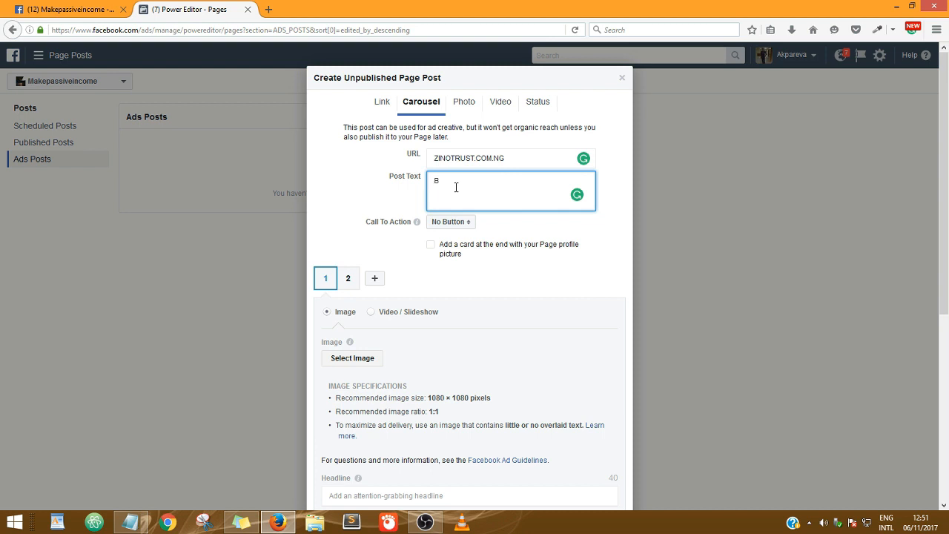
{"action": "type", "text": "Best IT"}
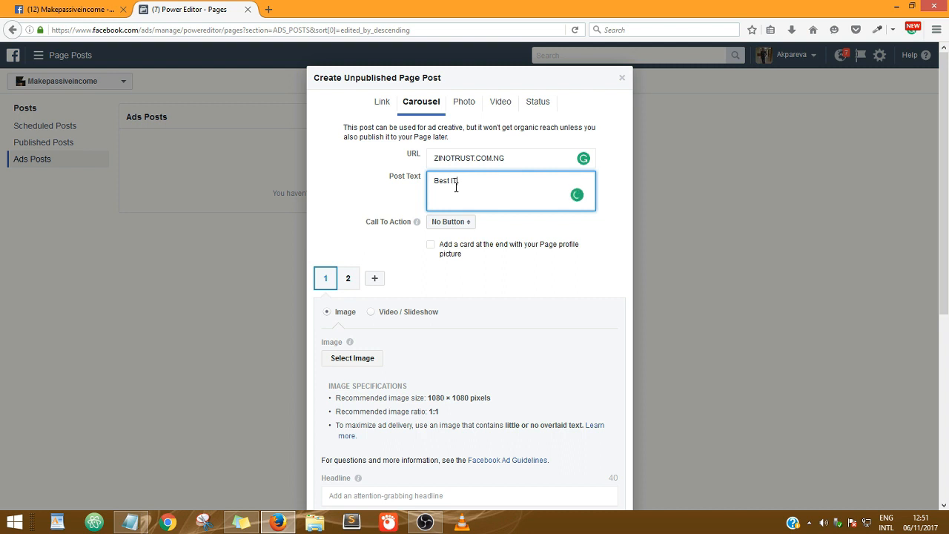
{"action": "type", "text": "company"}
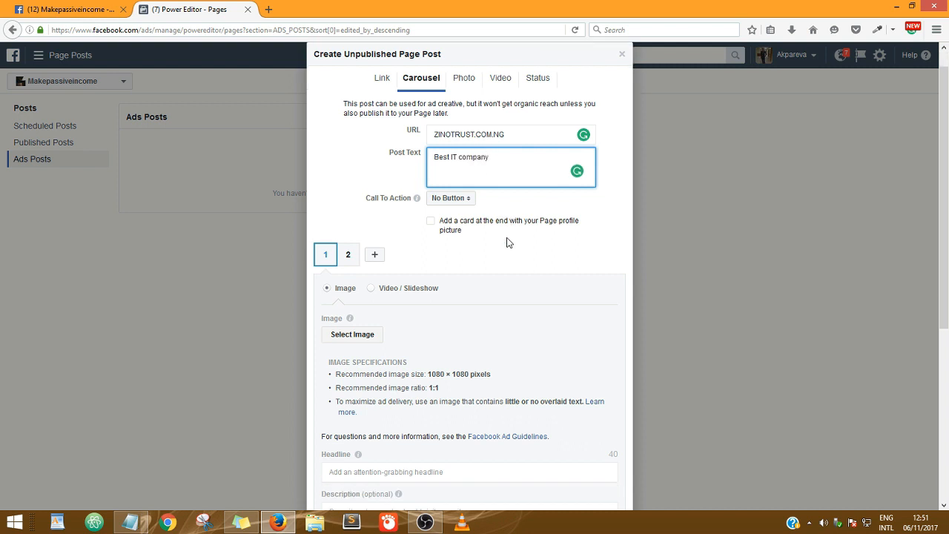
Choose Learn More from the Call To Action dropdown.
{"action": "left_click", "coordinate": [451, 198]}
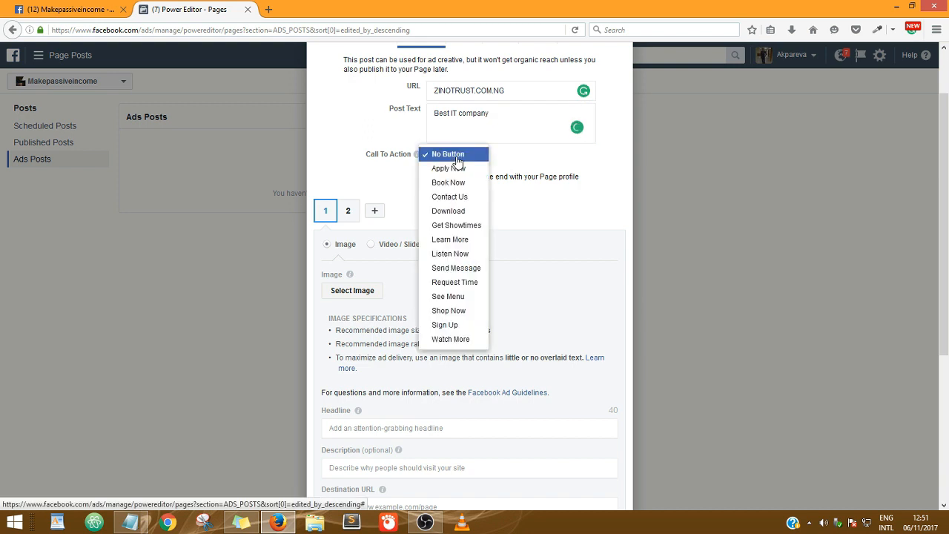
{"action": "mouse_move", "coordinate": [450, 239]}
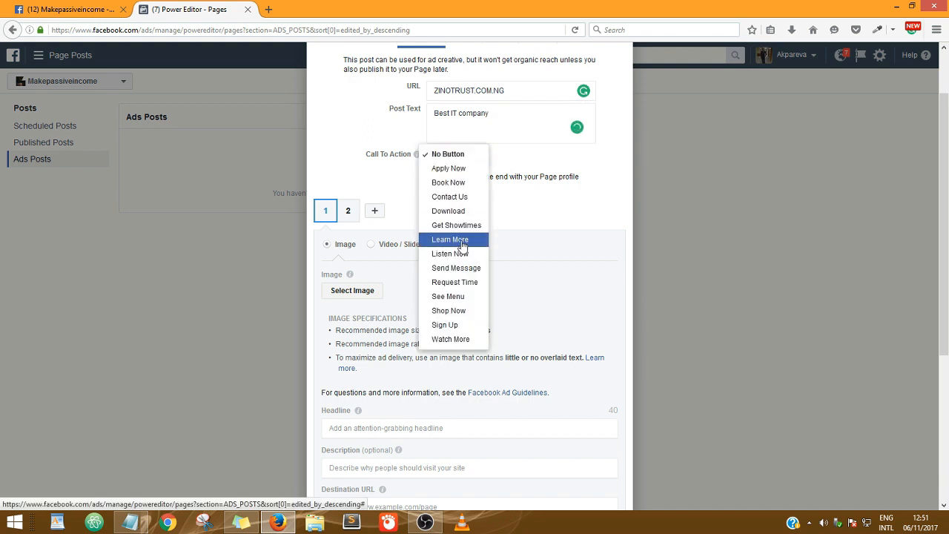
{"action": "left_click", "coordinate": [450, 238]}
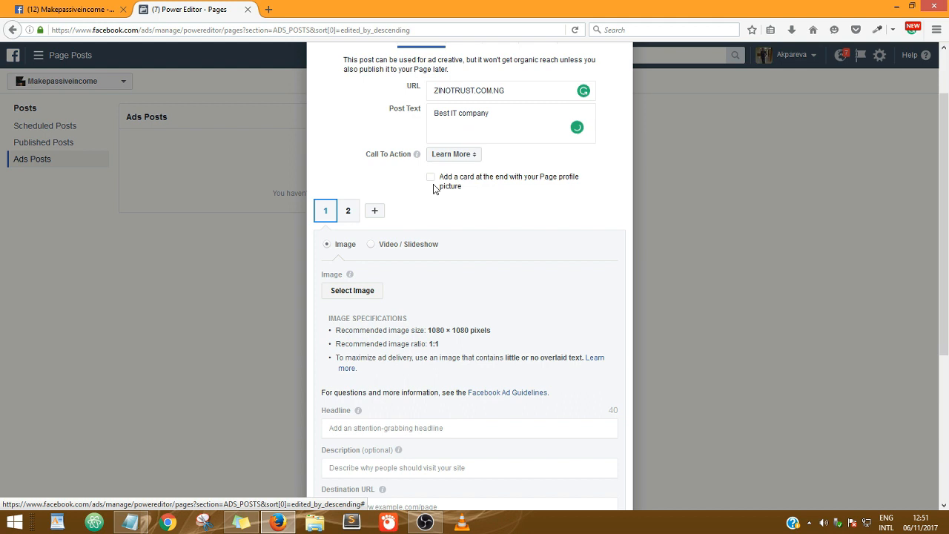
{"action": "mouse_move", "coordinate": [350, 261]}
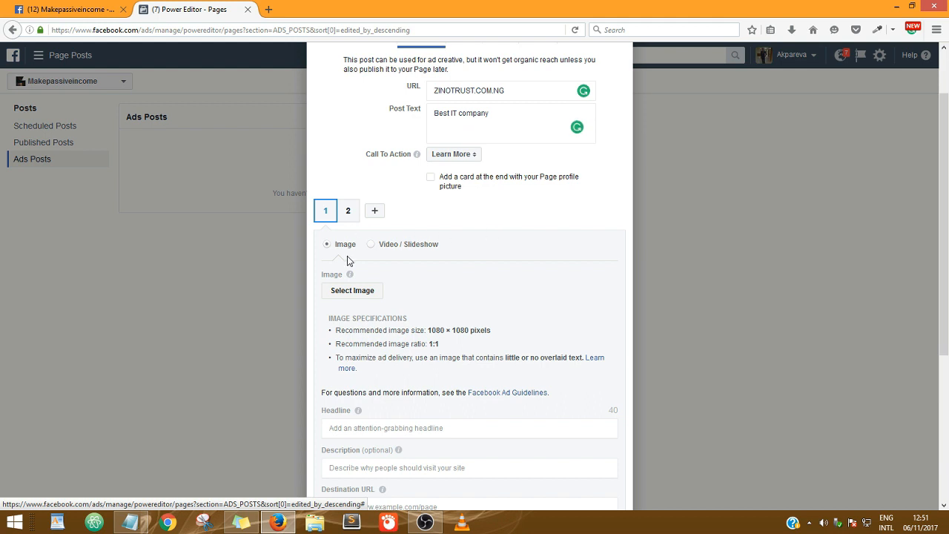
{"action": "scroll", "scroll_direction": "down", "scroll_amount": 3}
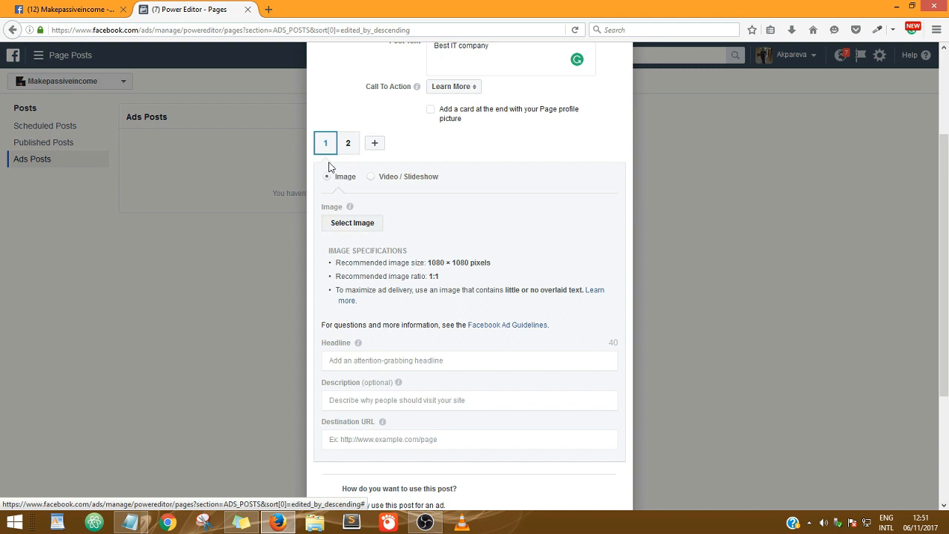
Pick WEB DESIGN.png from the Image Library as card one's image.
{"action": "left_click", "coordinate": [353, 223]}
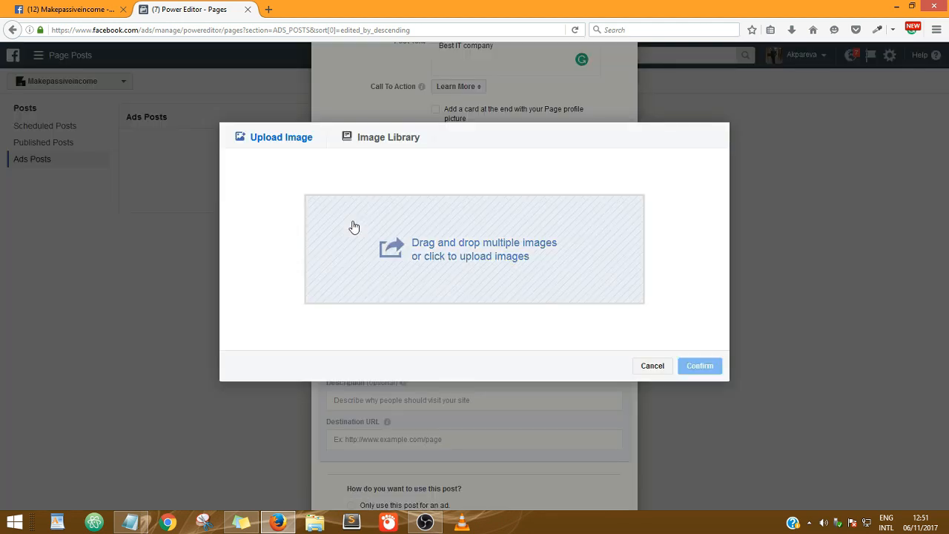
{"action": "left_click", "coordinate": [389, 136]}
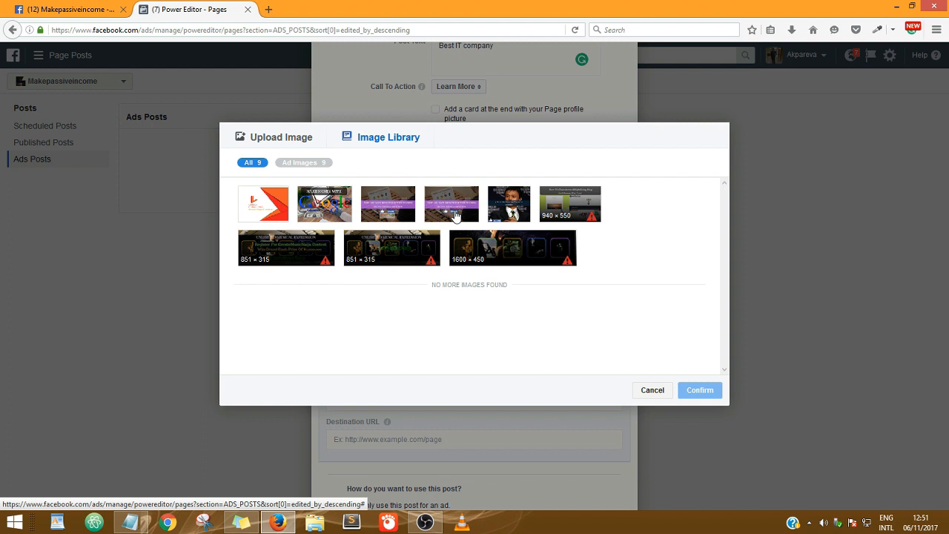
{"action": "left_click", "coordinate": [452, 203]}
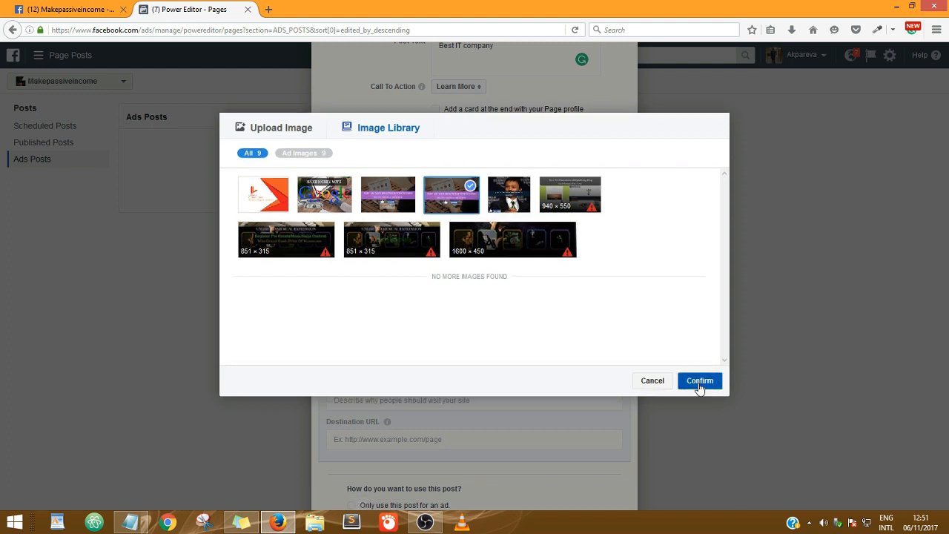
{"action": "left_click", "coordinate": [699, 380]}
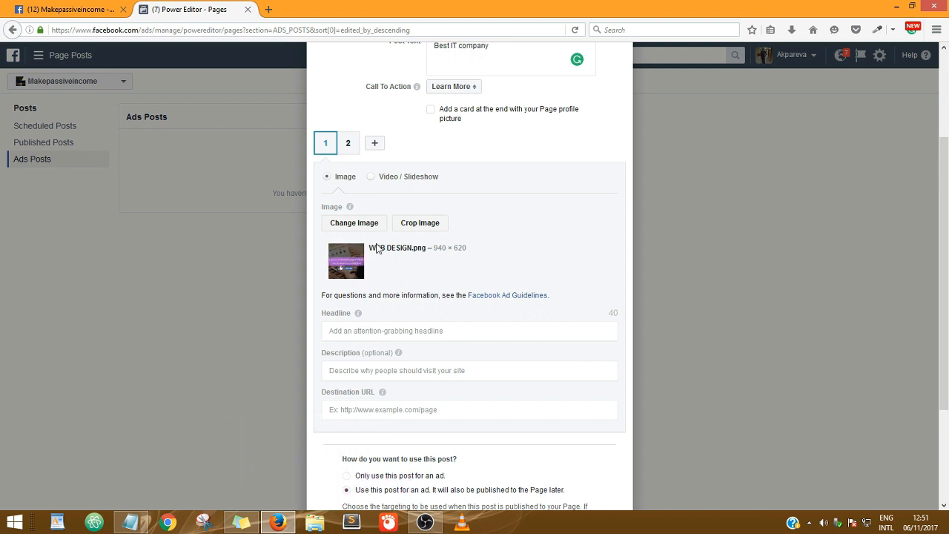
{"action": "mouse_move", "coordinate": [319, 253]}
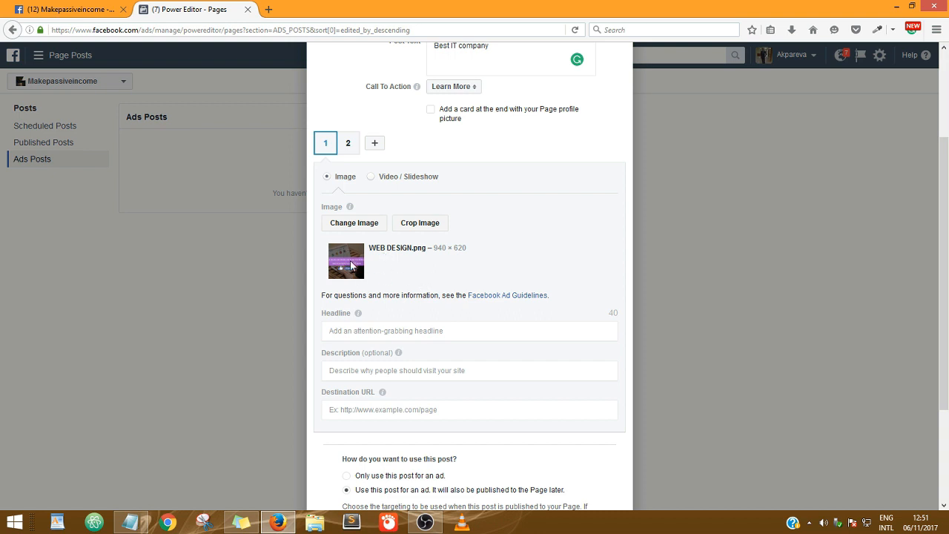
{"action": "scroll", "scroll_direction": "down", "scroll_amount": 3}
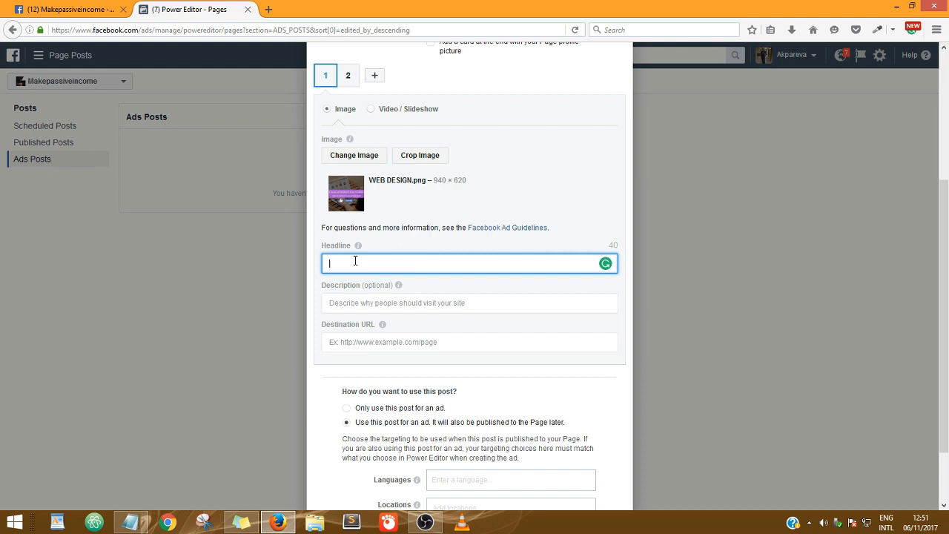
Enter the card headline 'DO YOU NEED IT SERVICES?'.
{"action": "type", "text": "D"}
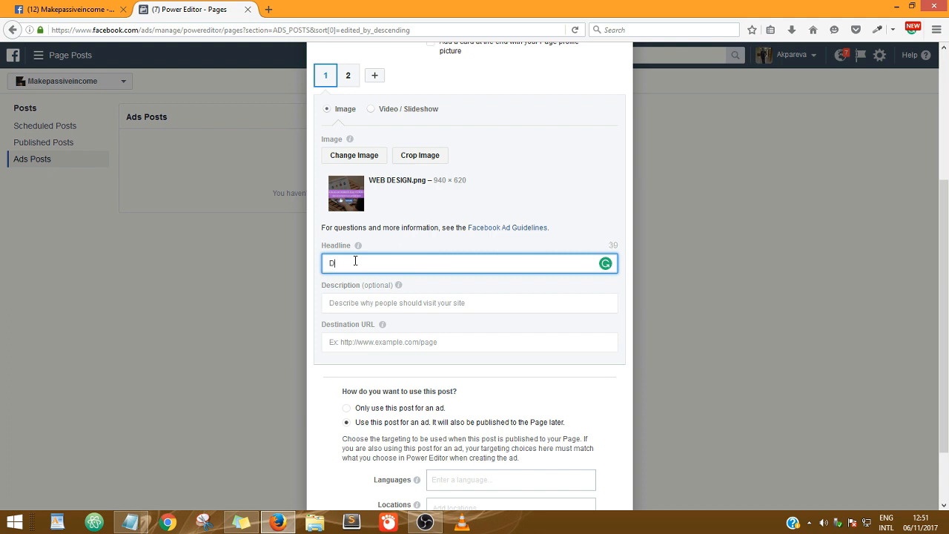
{"action": "type", "text": "O"}
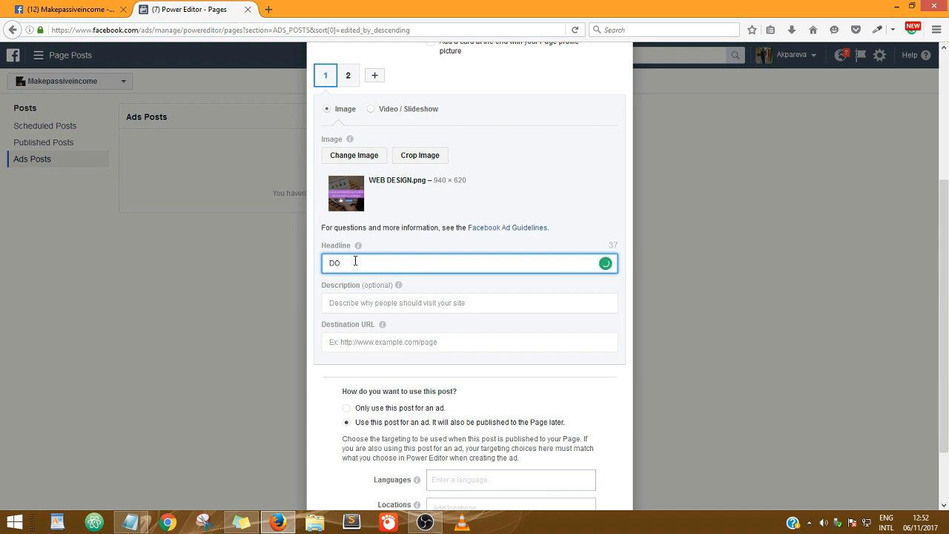
{"action": "type", "text": "YOU NEED"}
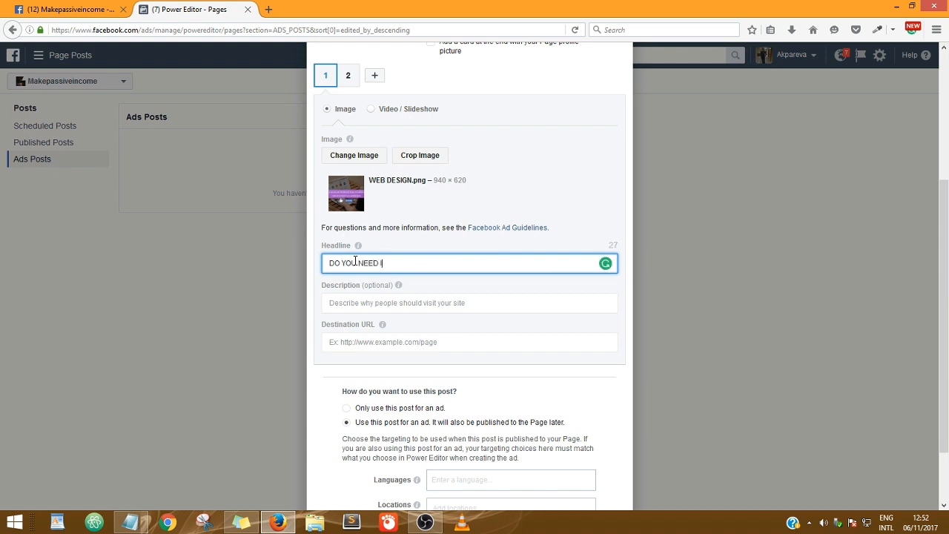
{"action": "type", "text": "IT SERVI"}
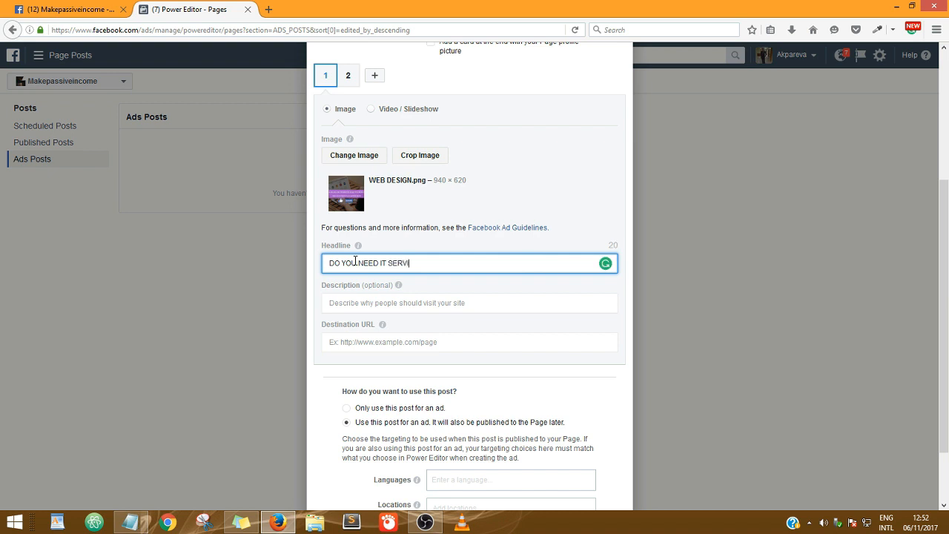
{"action": "type", "text": "CES?"}
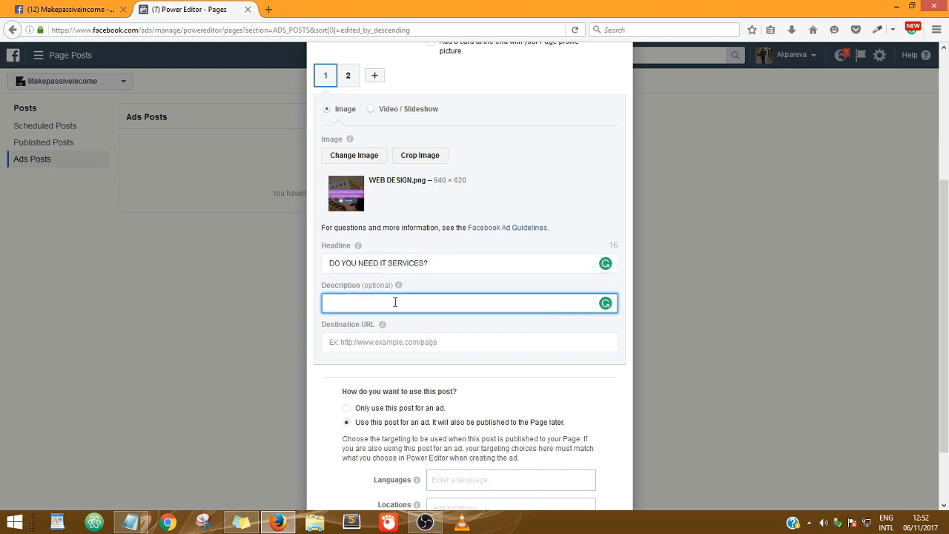
Enter the card description 'GET THE BEST OF SOFTWARE DEVELOPMENT.'.
{"action": "type", "text": "GET TH"}
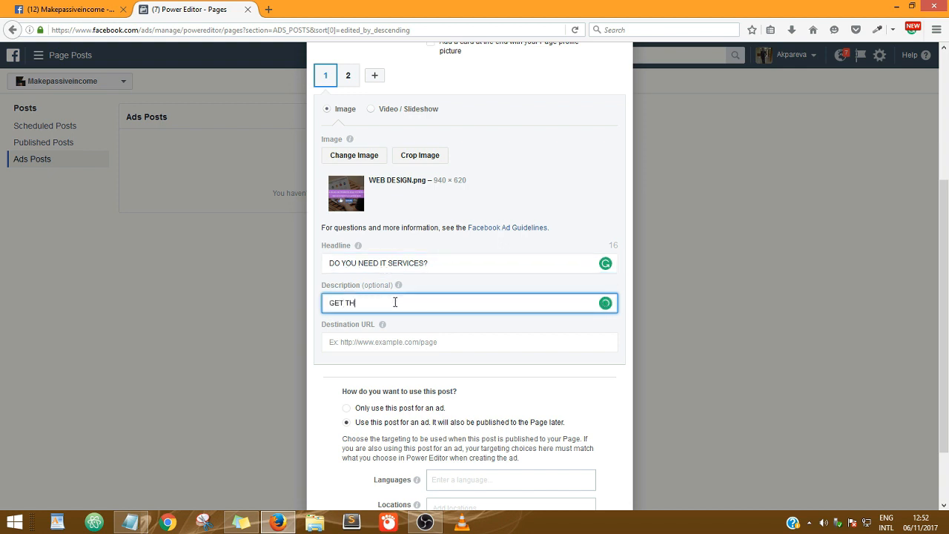
{"action": "type", "text": "E BEST"}
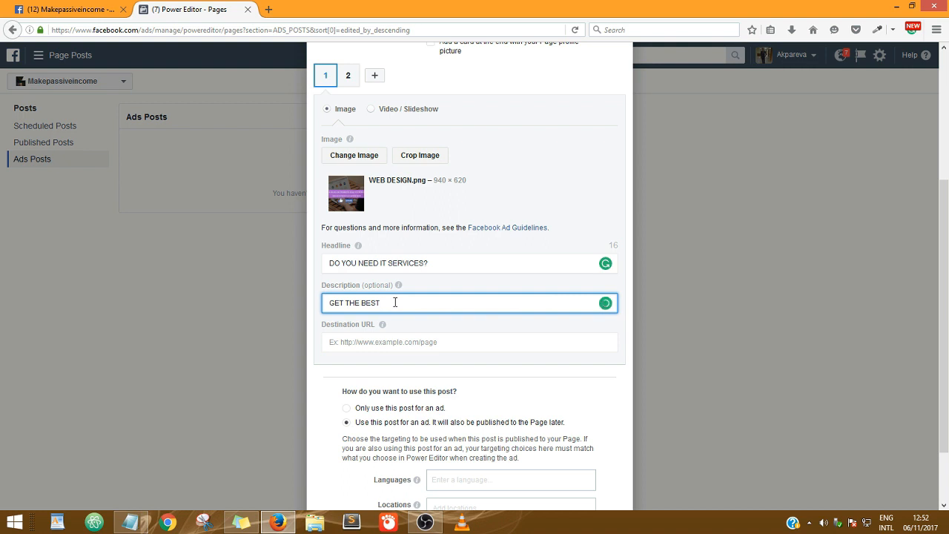
{"action": "type", "text": "OF S"}
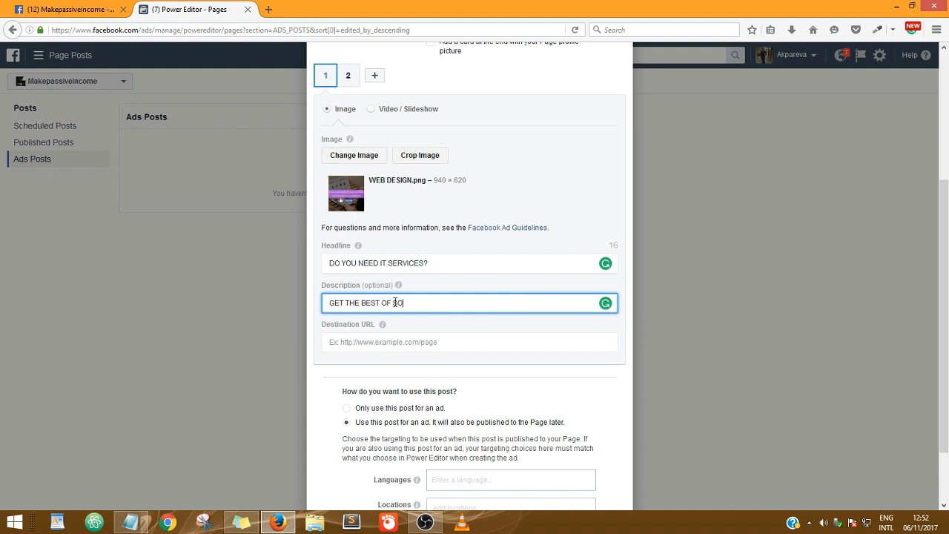
{"action": "type", "text": "OFTWARE D"}
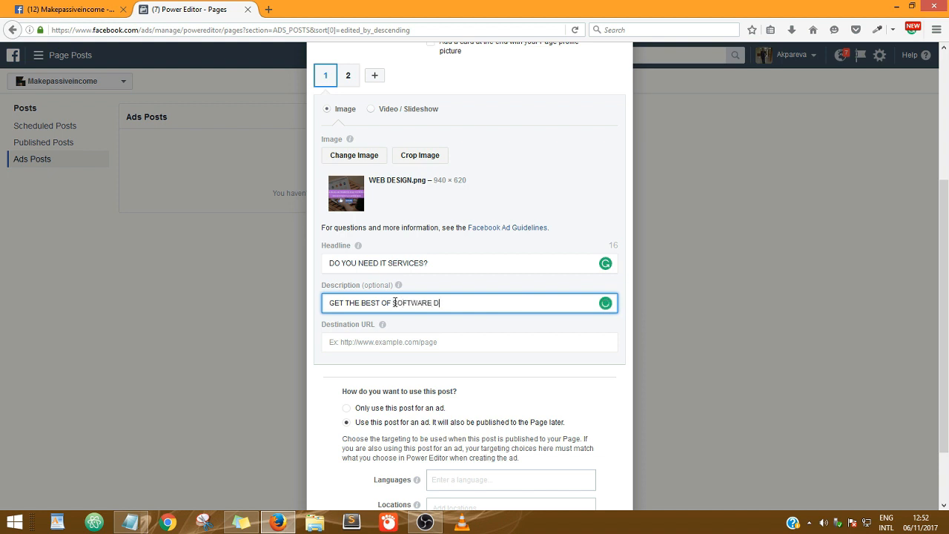
{"action": "type", "text": "EVELOPM"}
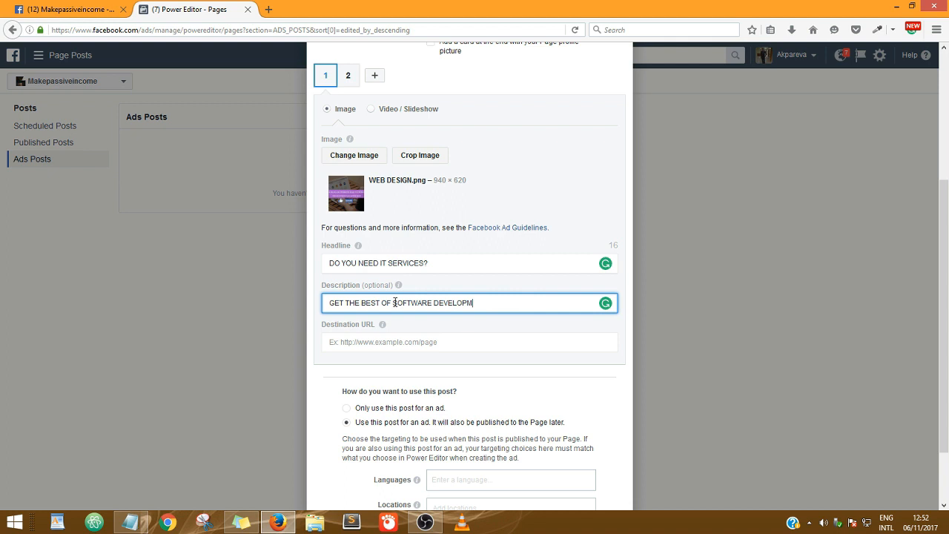
{"action": "type", "text": "ENT."}
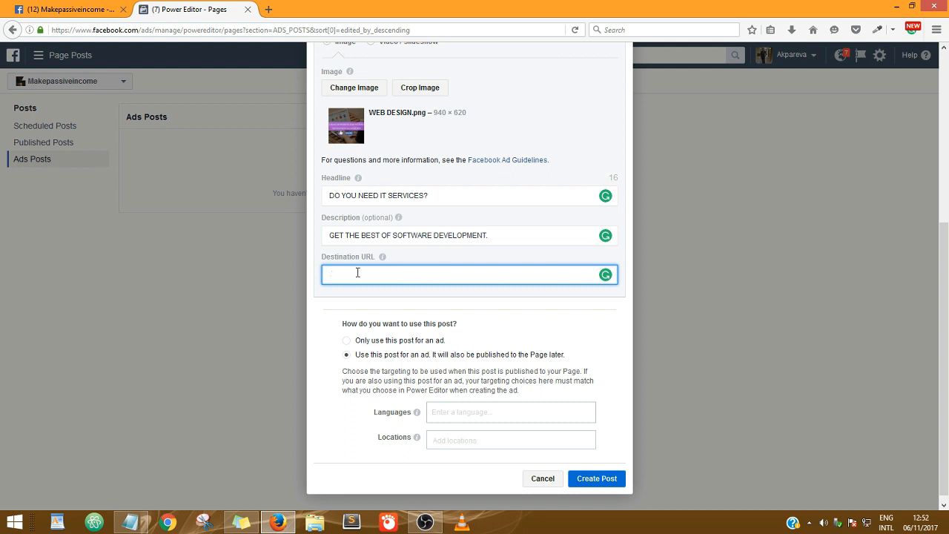
Enter the card destination URL https:zinotrust.com.ng.
{"action": "type", "text": "http"}
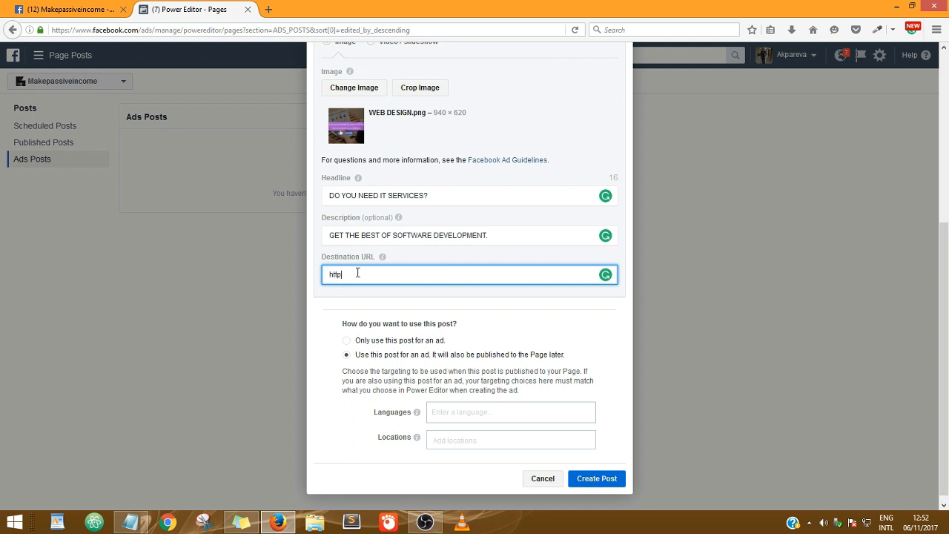
{"action": "type", "text": "s:"}
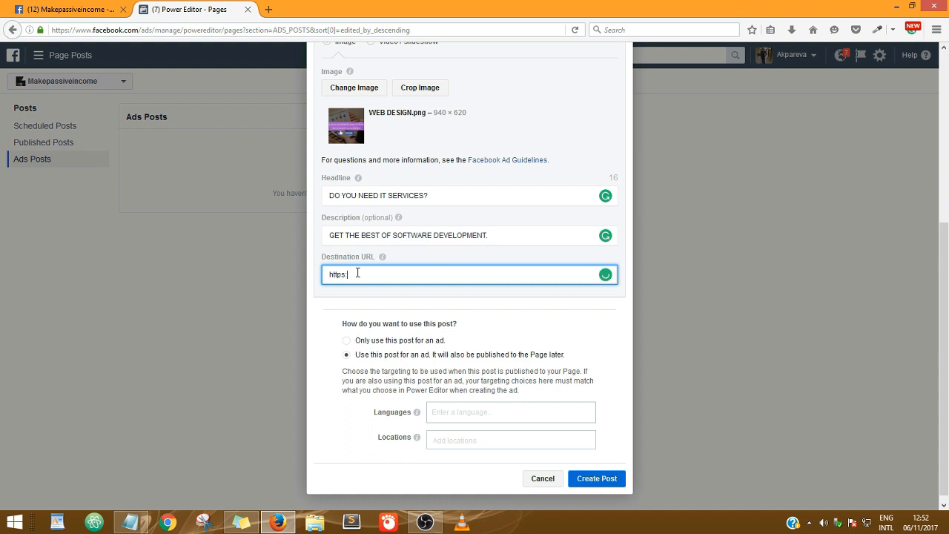
{"action": "type", "text": "zinotrust.com.ng"}
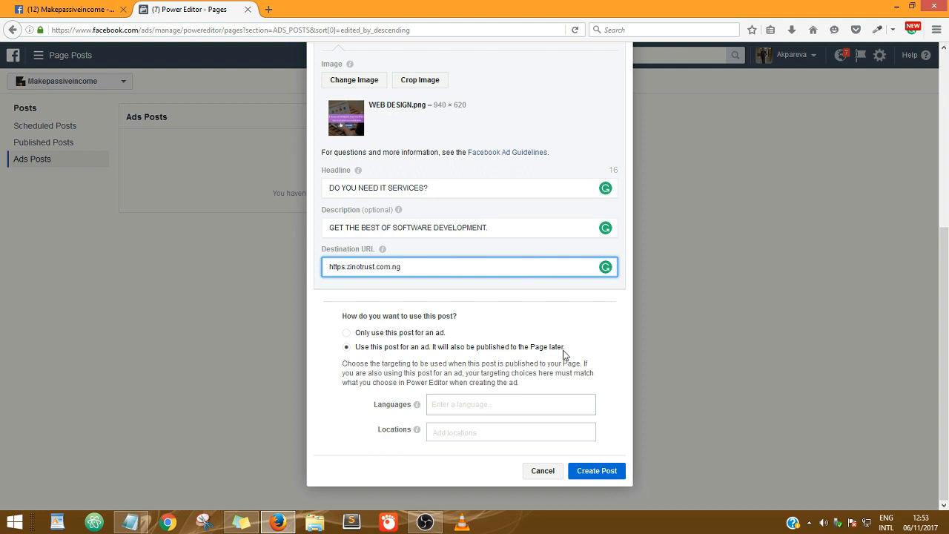
Add United Kingdom as the post's target location.
{"action": "left_click", "coordinate": [510, 404]}
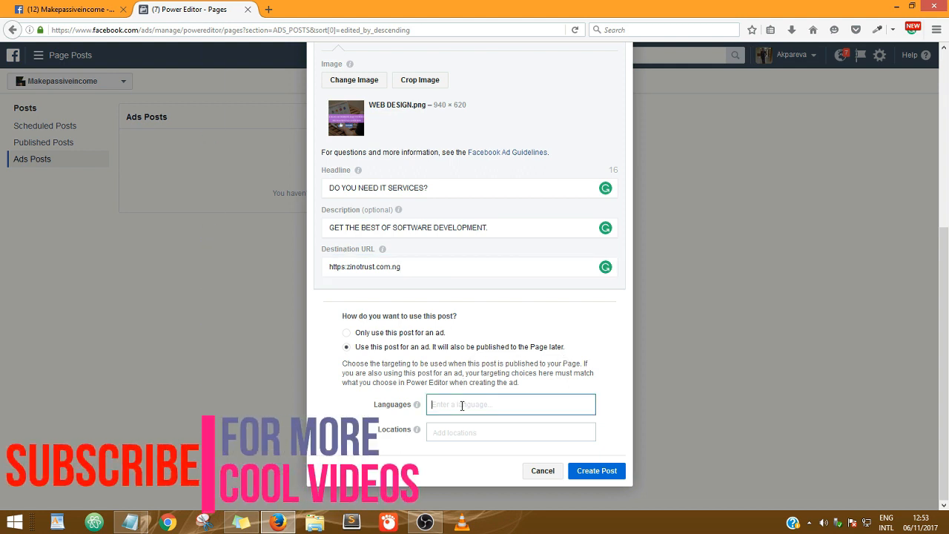
{"action": "type", "text": "en"}
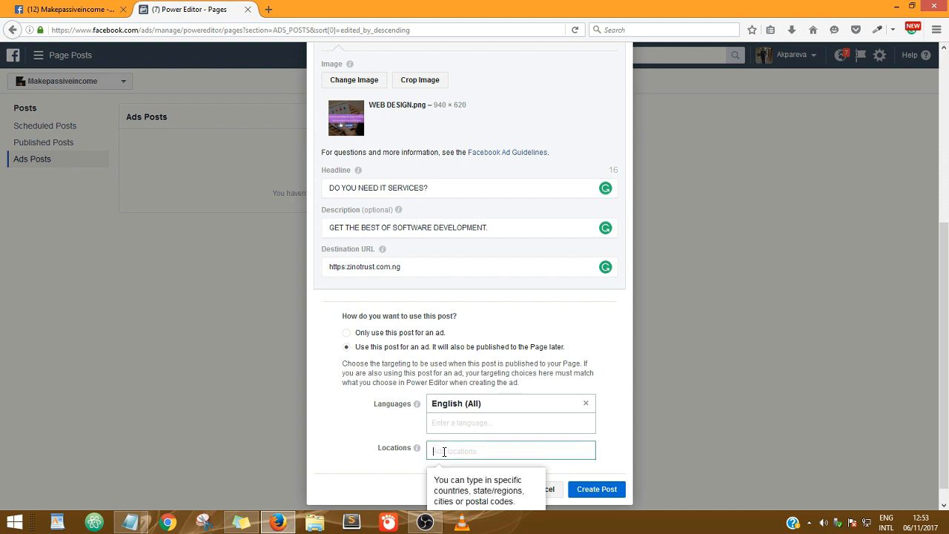
{"action": "type", "text": "u"}
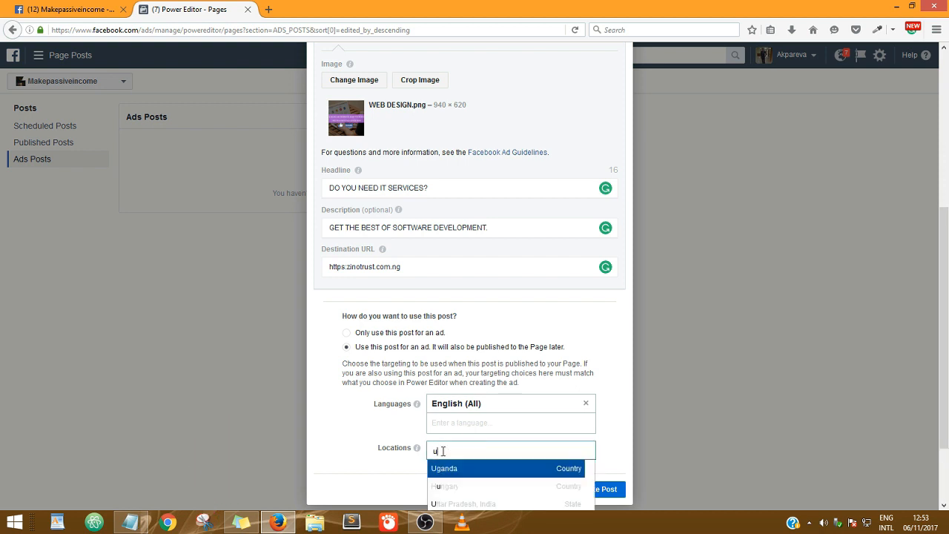
{"action": "type", "text": "ni"}
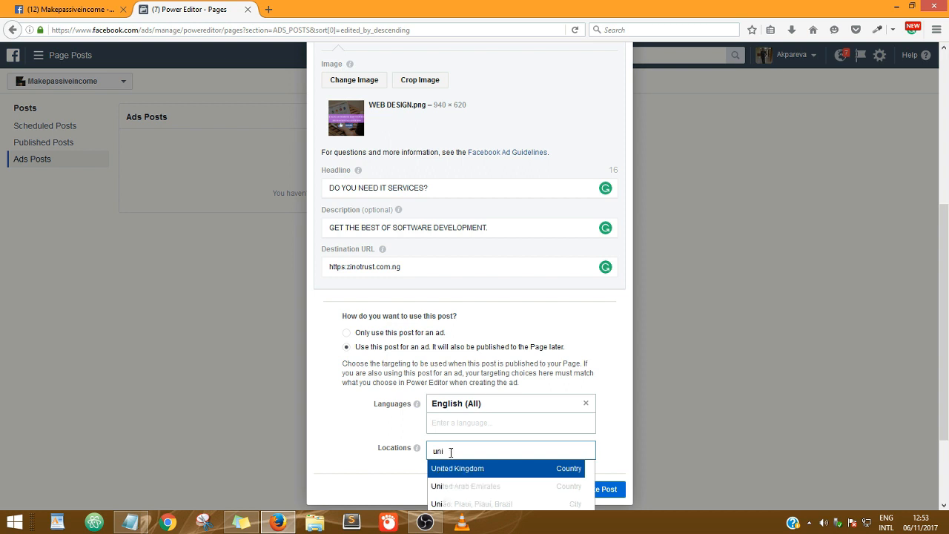
{"action": "left_click", "coordinate": [457, 468]}
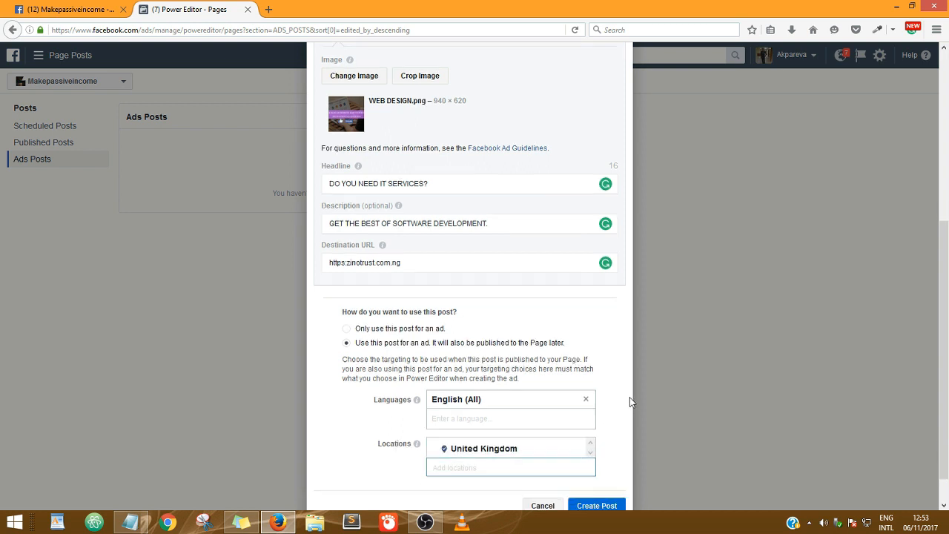
Submit the carousel post with Create Post.
{"action": "scroll", "scroll_direction": "down", "scroll_amount": 3}
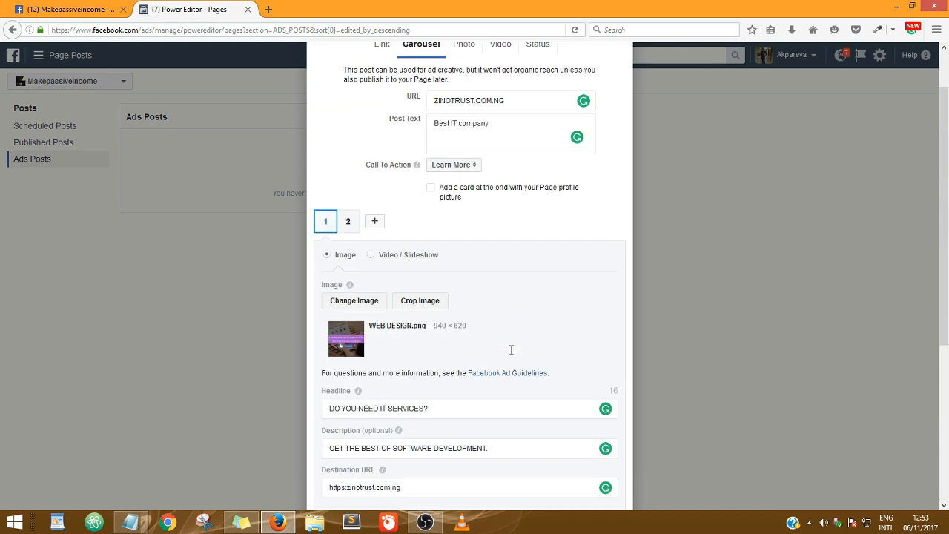
{"action": "scroll", "scroll_direction": "up", "scroll_amount": 3}
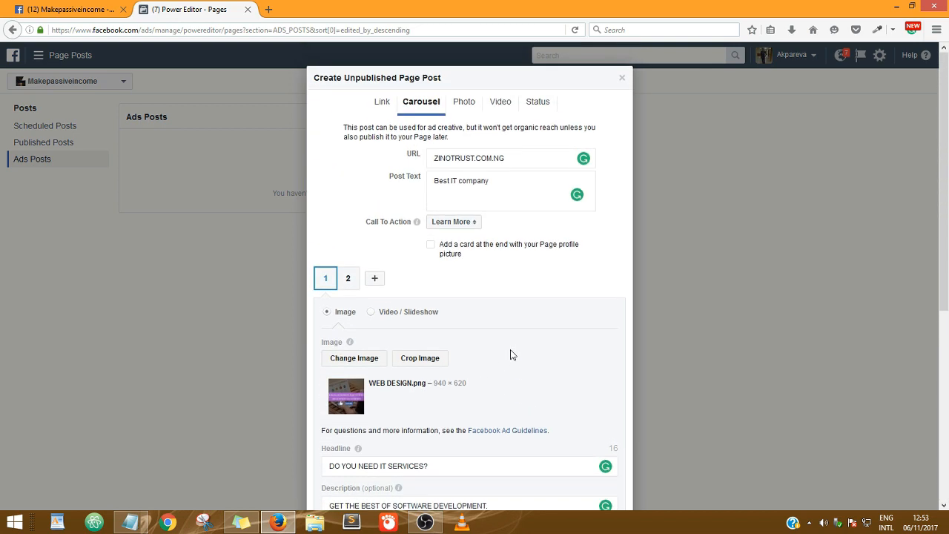
{"action": "mouse_move", "coordinate": [561, 352]}
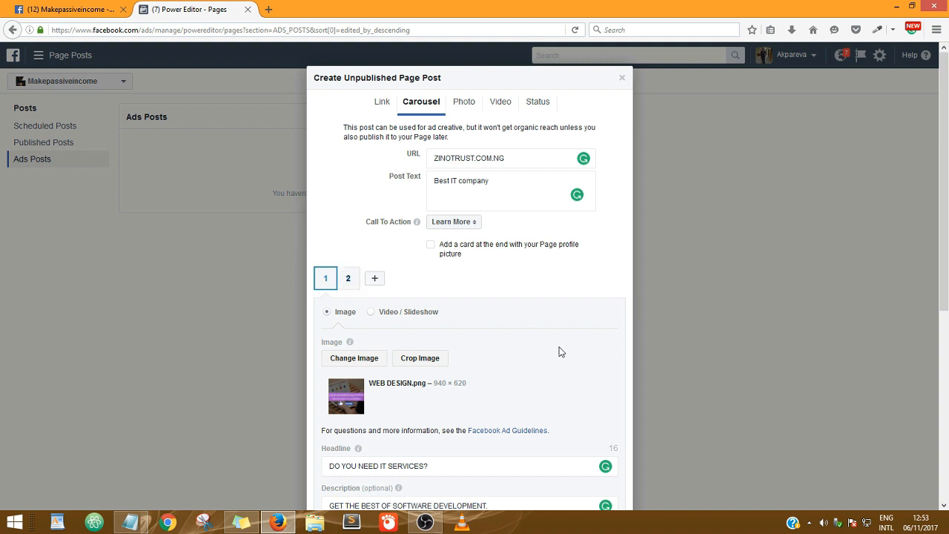
{"action": "scroll", "scroll_direction": "down", "scroll_amount": 3}
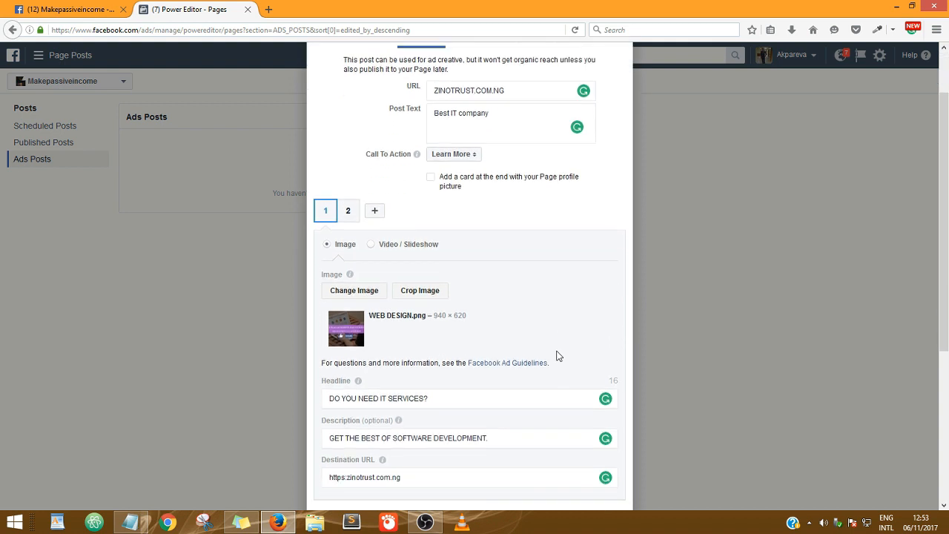
{"action": "scroll", "scroll_direction": "down", "scroll_amount": 3}
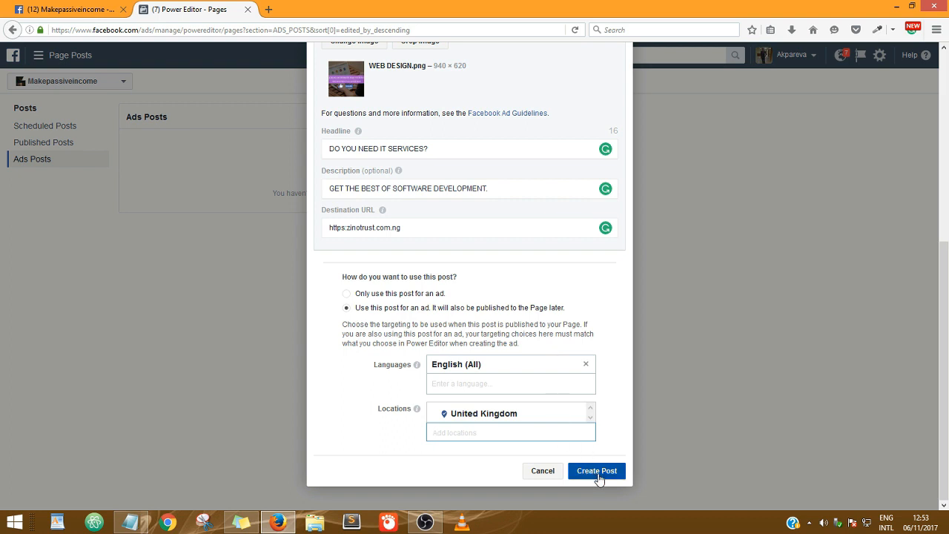
{"action": "left_click", "coordinate": [596, 471]}
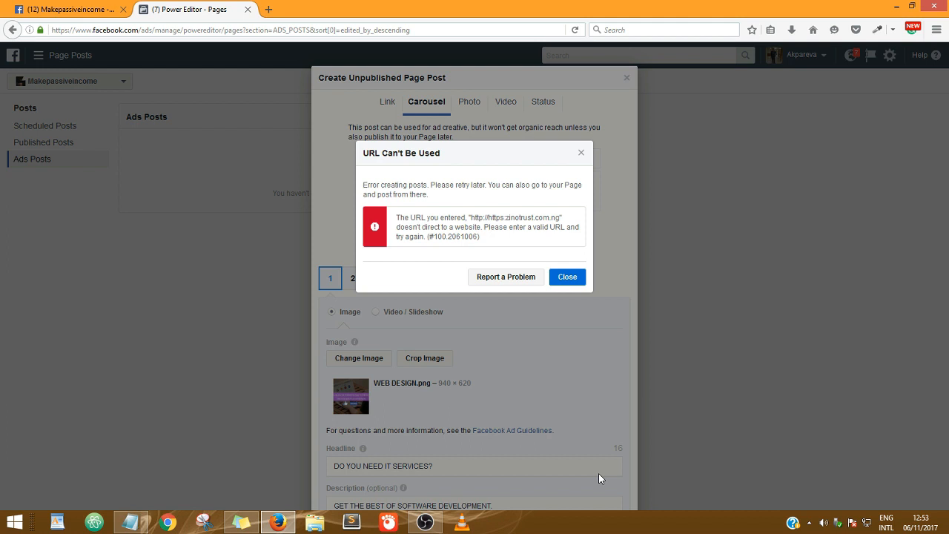
{"action": "mouse_move", "coordinate": [562, 446]}
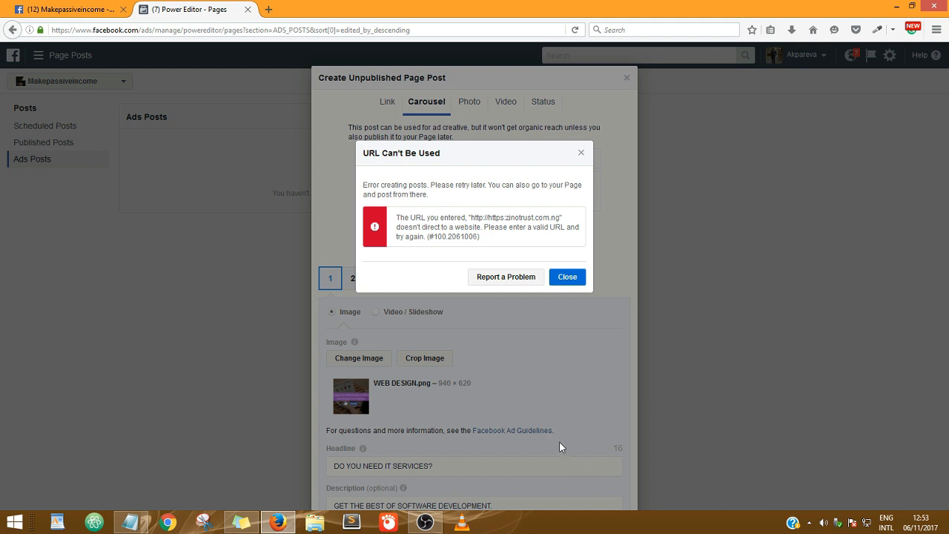
{"action": "mouse_move", "coordinate": [531, 218]}
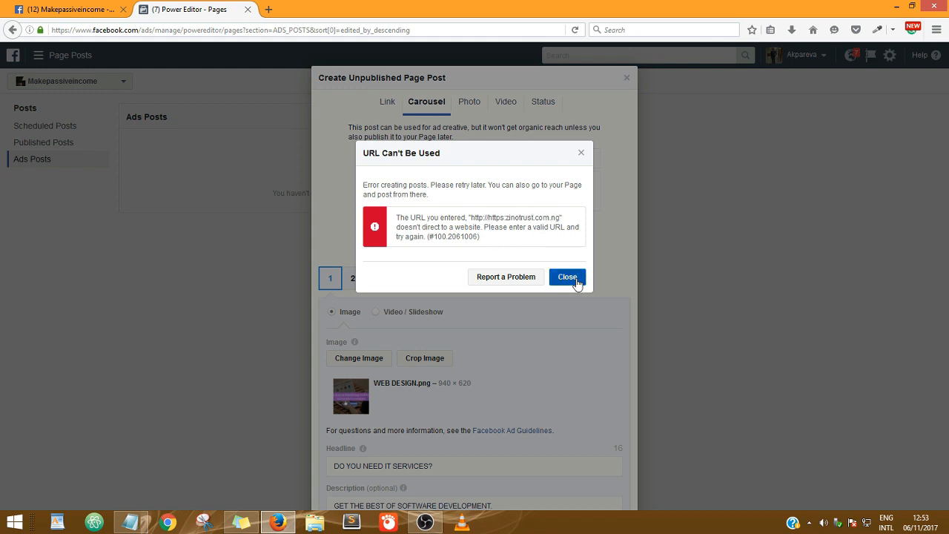
Close the 'URL Can't Be Used' error and scroll back through the post form.
{"action": "left_click", "coordinate": [568, 276]}
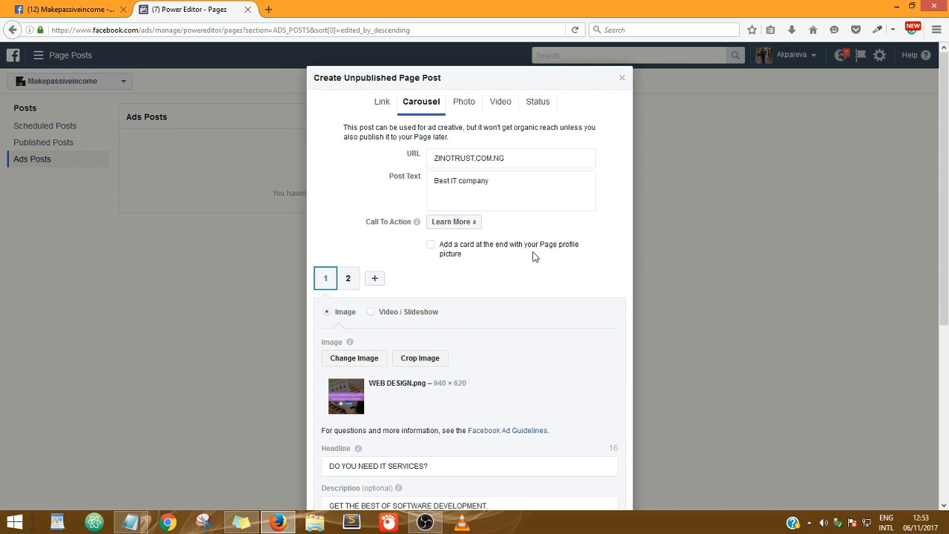
{"action": "scroll", "scroll_direction": "down", "scroll_amount": 3}
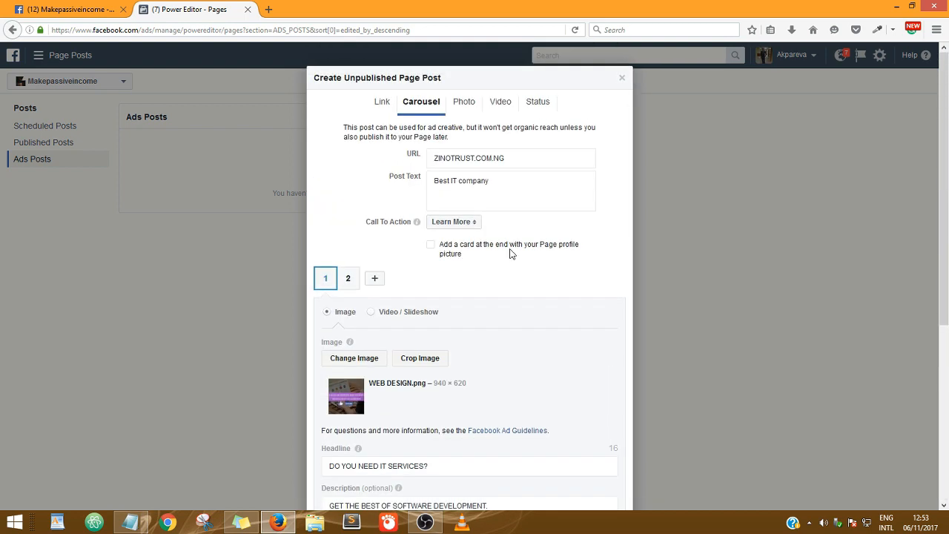
{"action": "scroll", "scroll_direction": "down", "scroll_amount": 3}
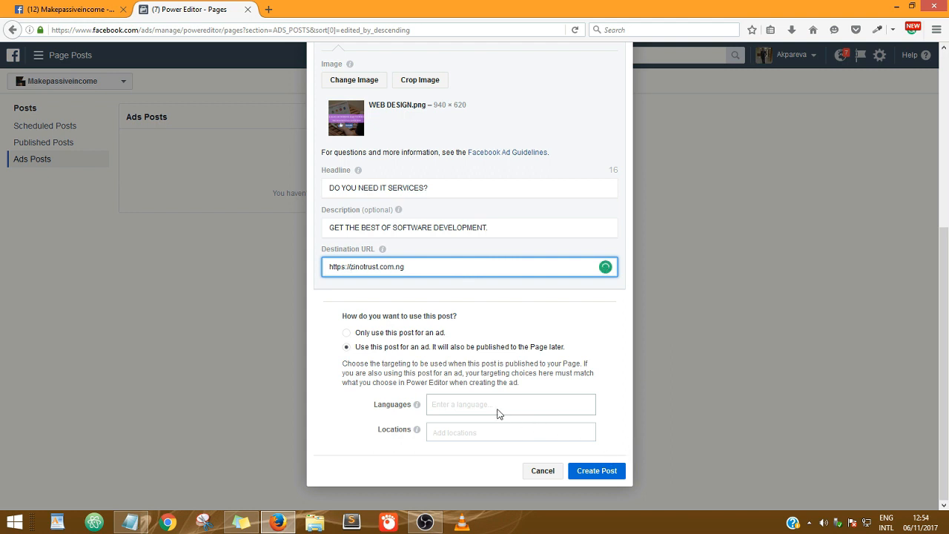
Target English (All) speakers in Nigeria and create the 'Best IT company' post.
{"action": "left_click", "coordinate": [510, 405]}
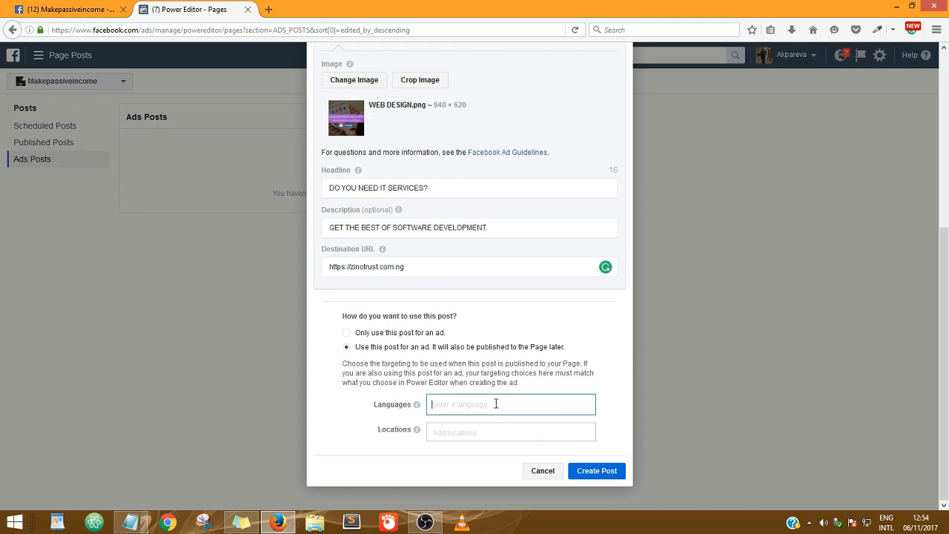
{"action": "left_click", "coordinate": [511, 404]}
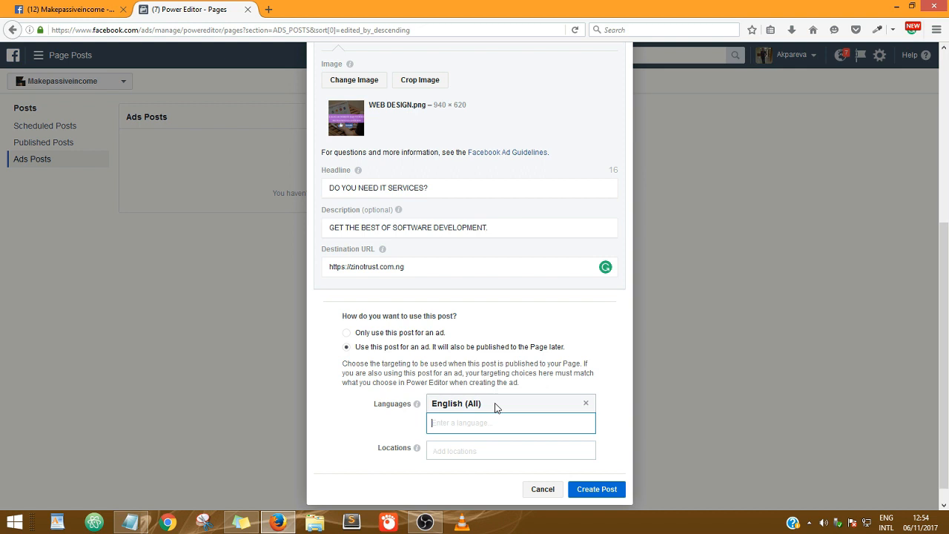
{"action": "left_click", "coordinate": [511, 450]}
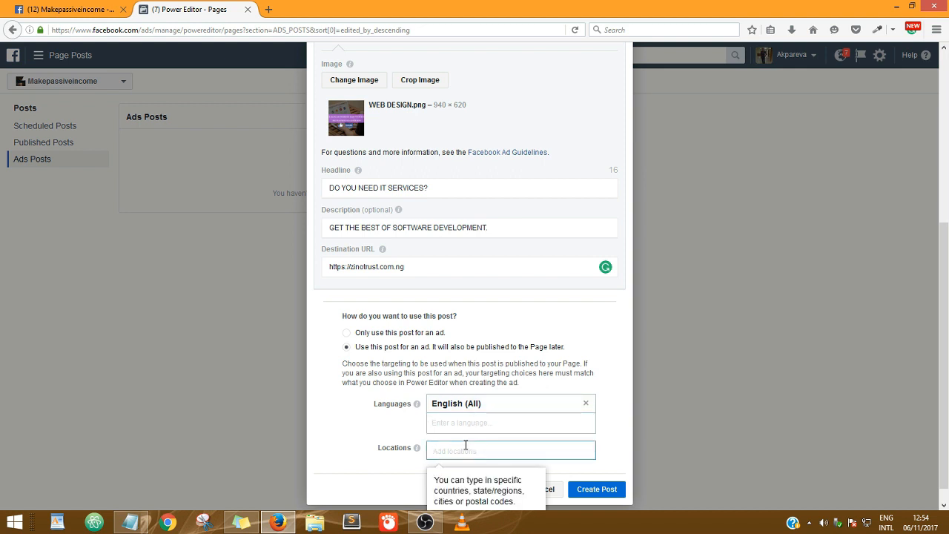
{"action": "type", "text": "noiger"}
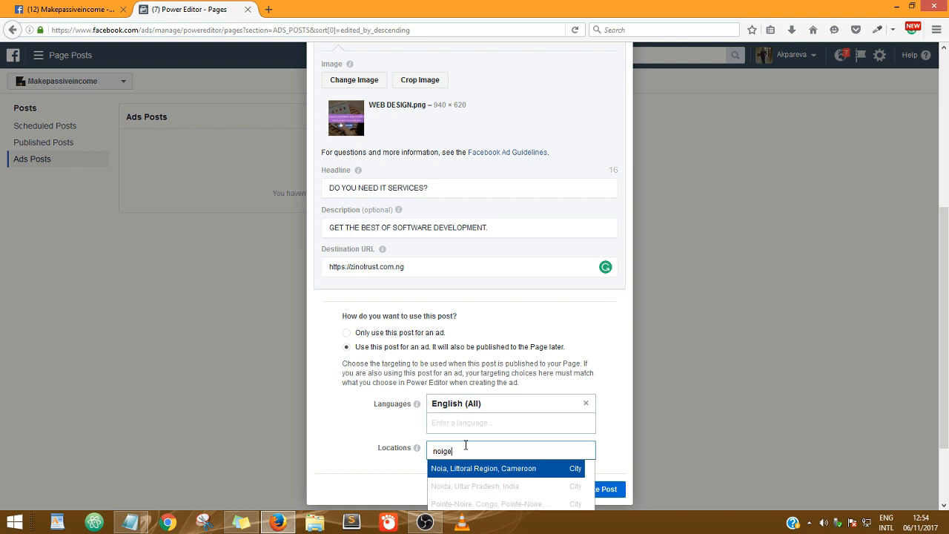
{"action": "type", "text": "nigeria"}
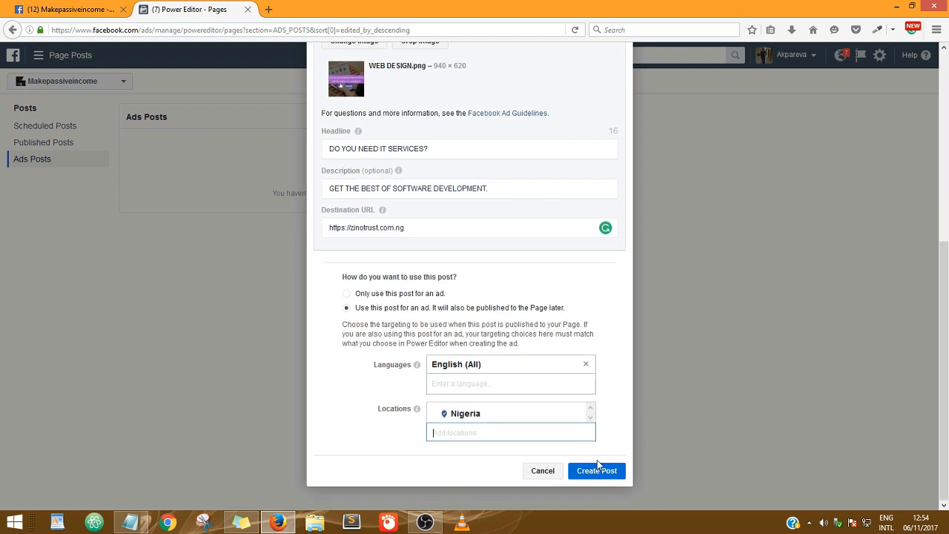
{"action": "left_click", "coordinate": [596, 471]}
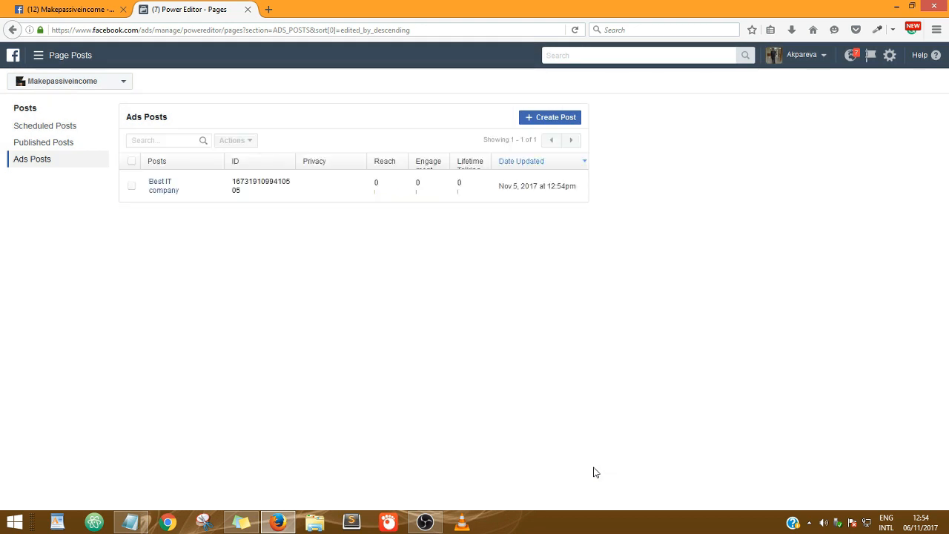
{"action": "mouse_move", "coordinate": [455, 445]}
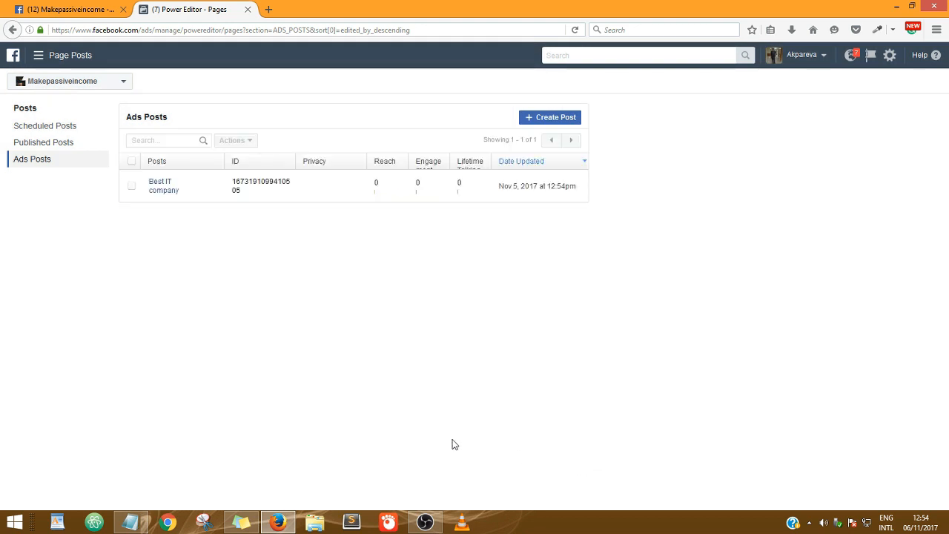
{"action": "mouse_move", "coordinate": [298, 357]}
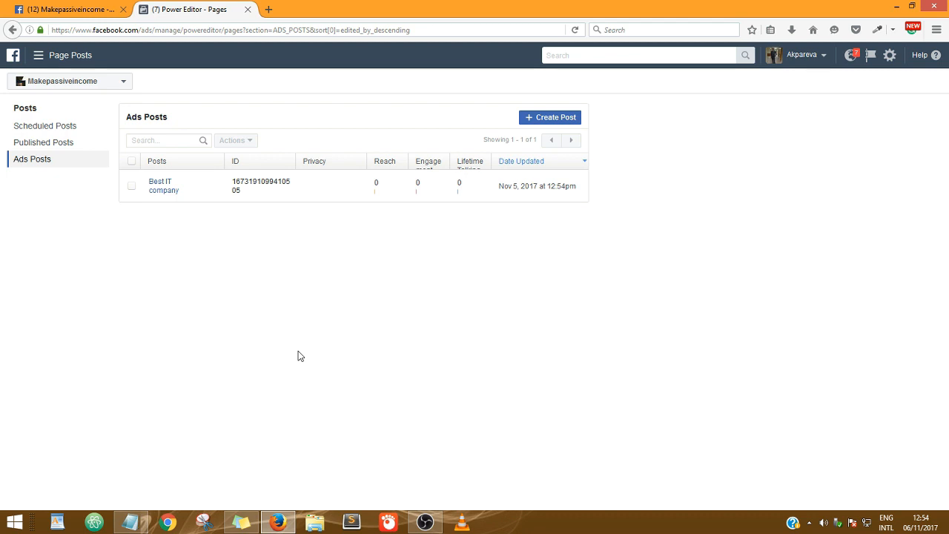
{"action": "mouse_move", "coordinate": [132, 191]}
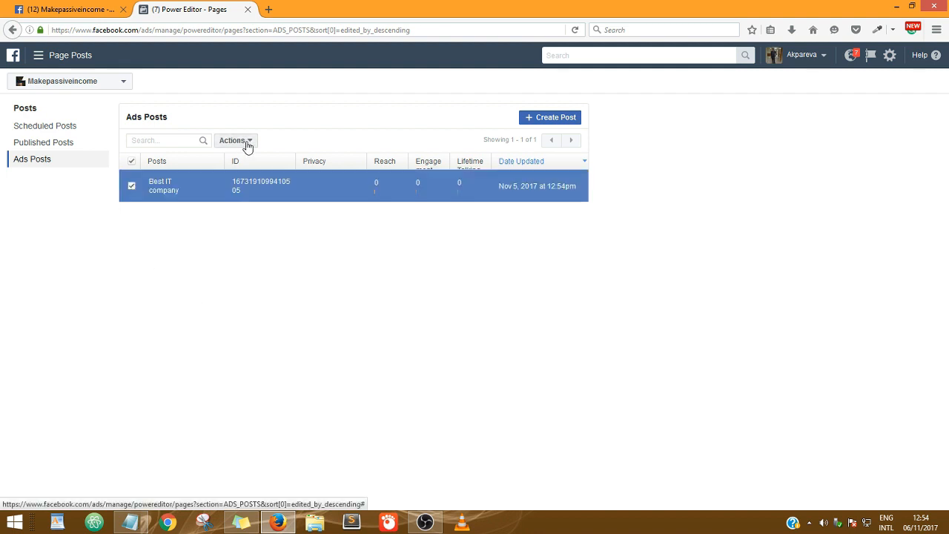
Publish the selected 'Best IT company' post through the Actions menu and confirm.
{"action": "left_click", "coordinate": [235, 140]}
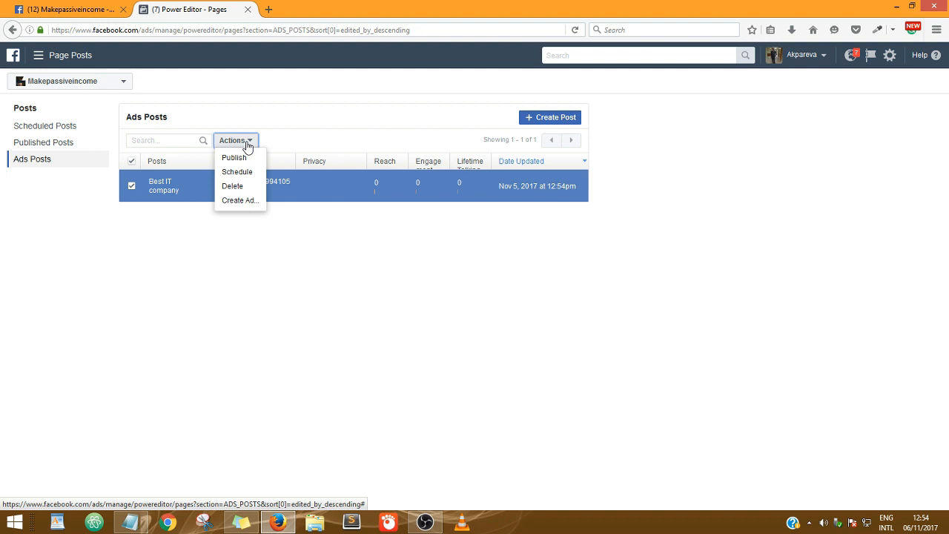
{"action": "mouse_move", "coordinate": [235, 157]}
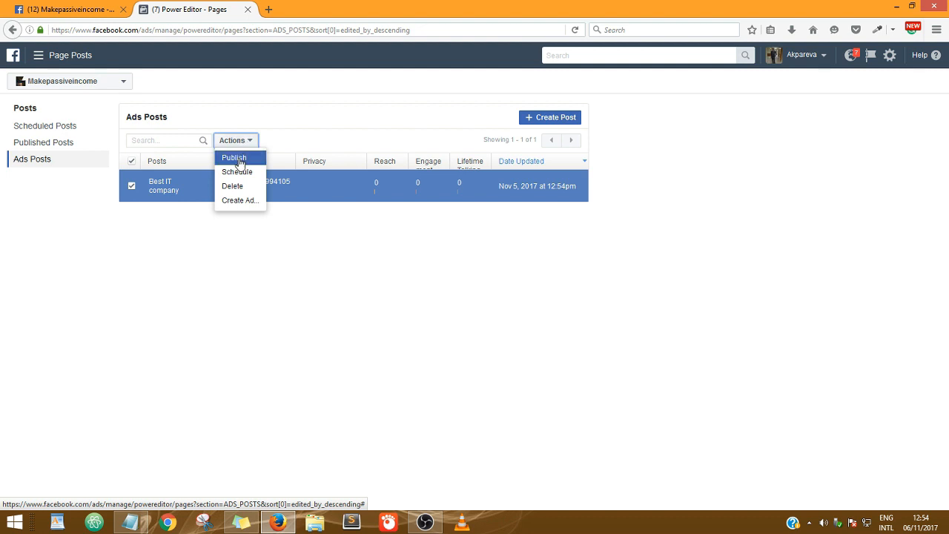
{"action": "left_click", "coordinate": [234, 156]}
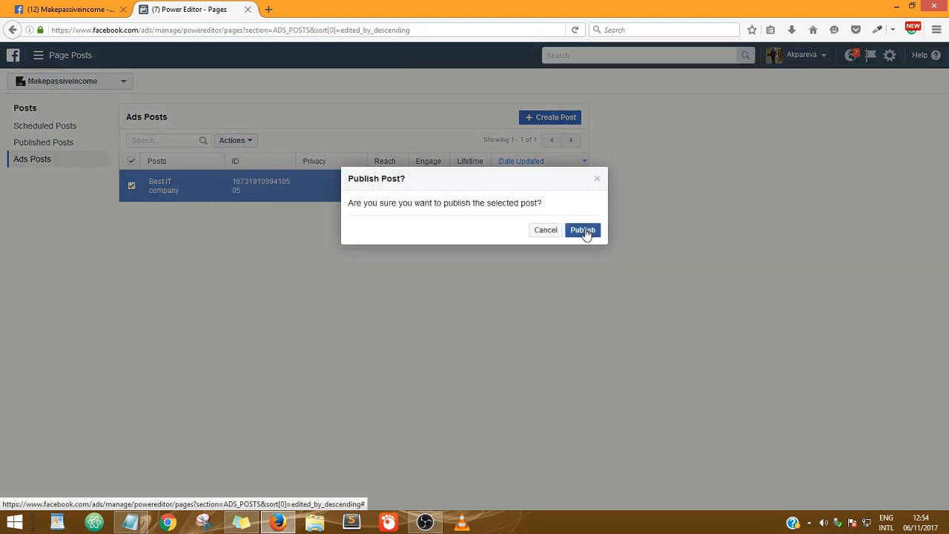
{"action": "left_click", "coordinate": [583, 230]}
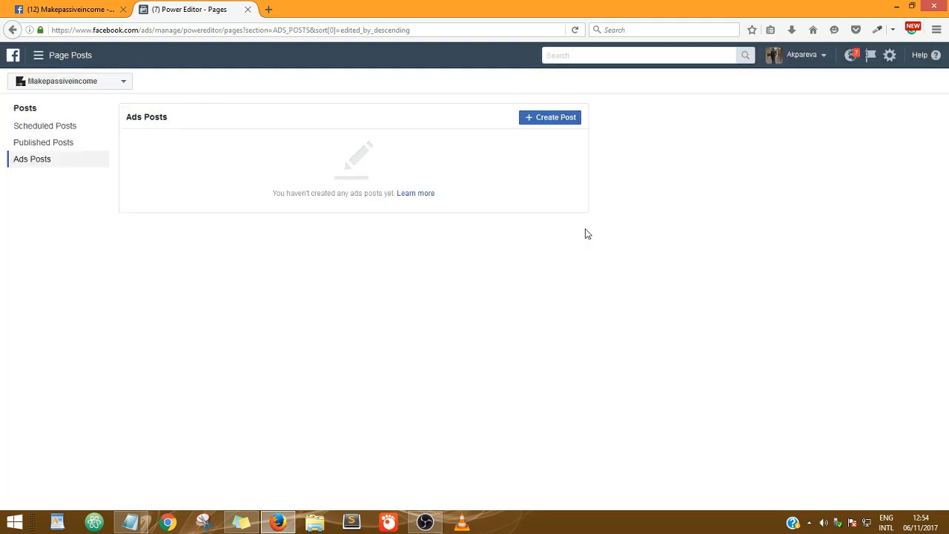
{"action": "mouse_move", "coordinate": [64, 195]}
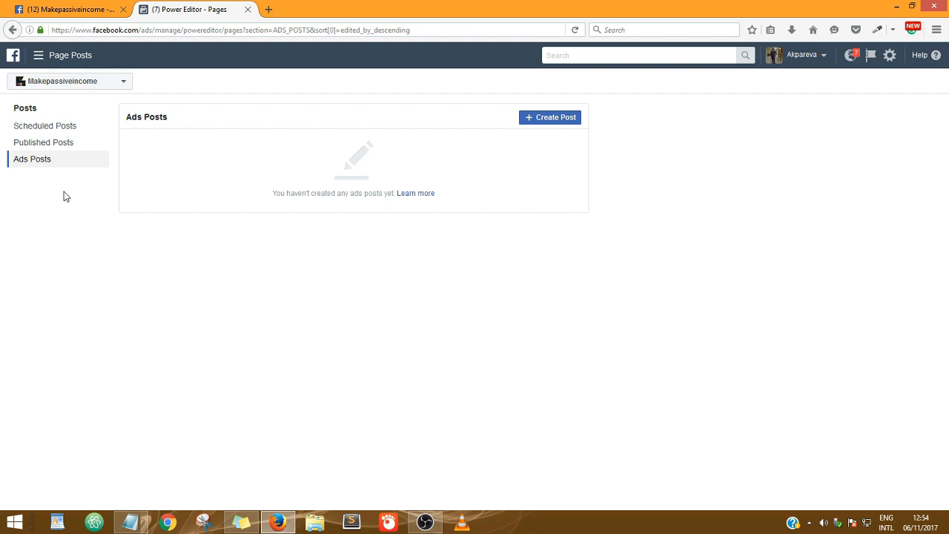
Go to the Makepassiveincome page to view the 'Best IT company' carousel post.
{"action": "left_click", "coordinate": [43, 142]}
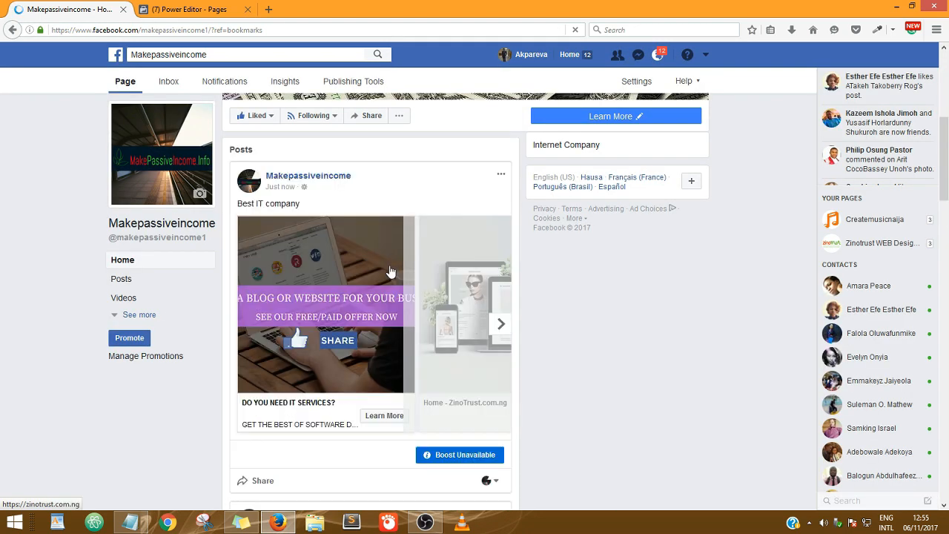
{"action": "mouse_move", "coordinate": [328, 247]}
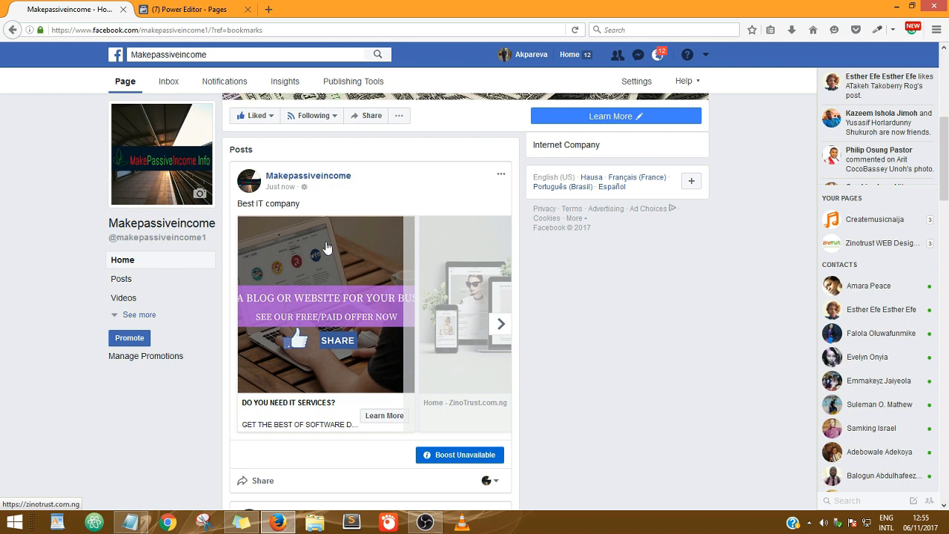
{"action": "mouse_move", "coordinate": [281, 375]}
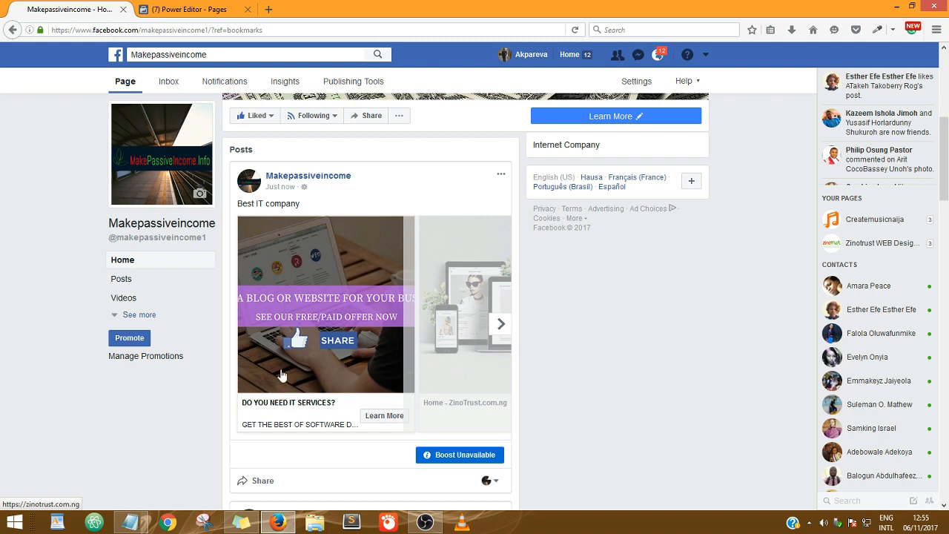
{"action": "mouse_move", "coordinate": [384, 415]}
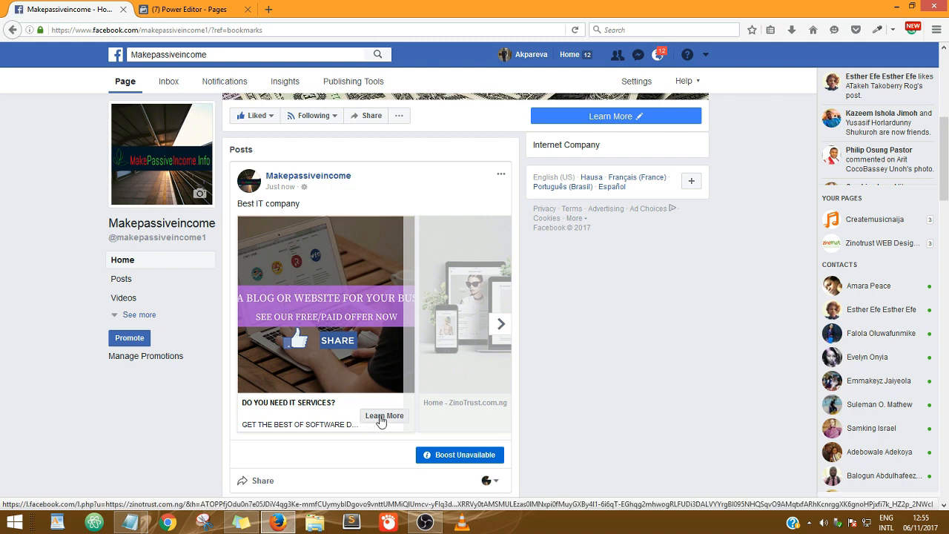
{"action": "mouse_move", "coordinate": [332, 407]}
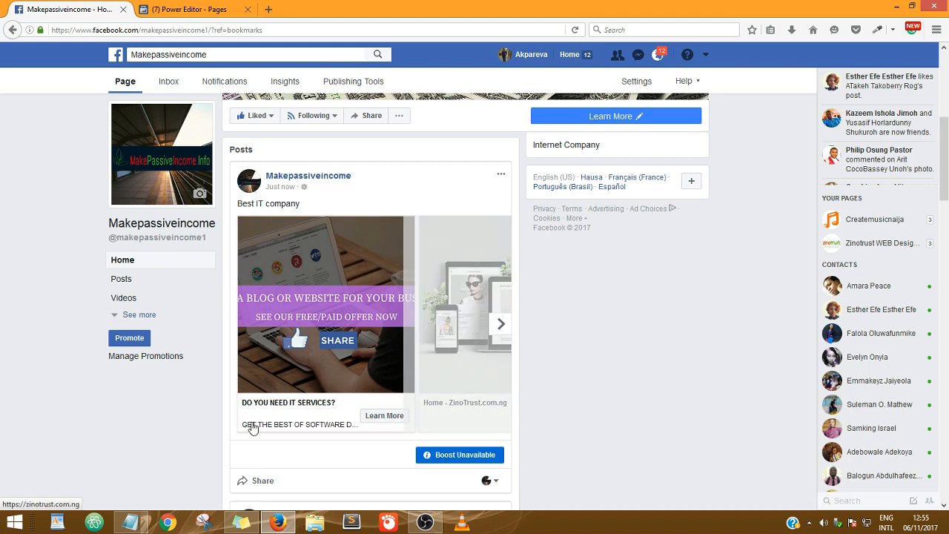
{"action": "mouse_move", "coordinate": [376, 427]}
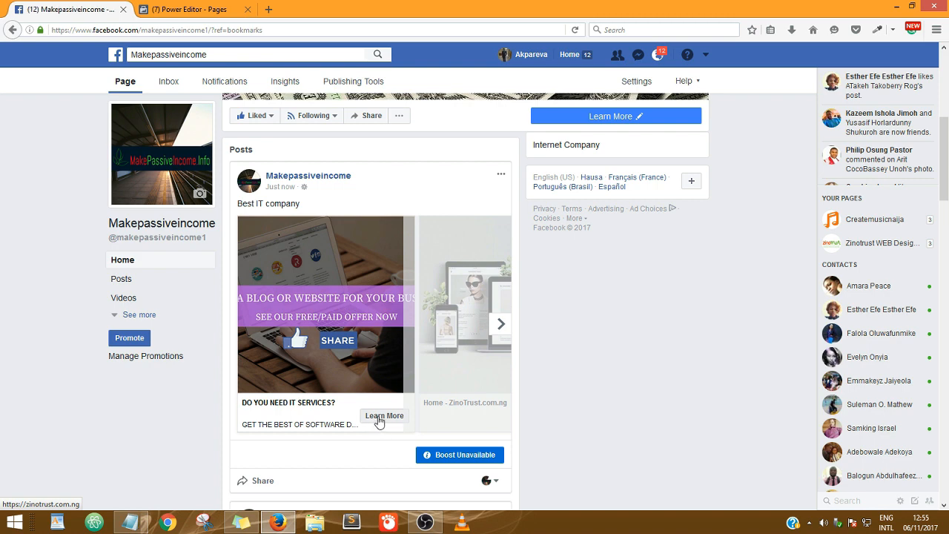
Open the first card's Learn More link to the ZinoTrust website, then return to Facebook.
{"action": "left_click", "coordinate": [384, 415]}
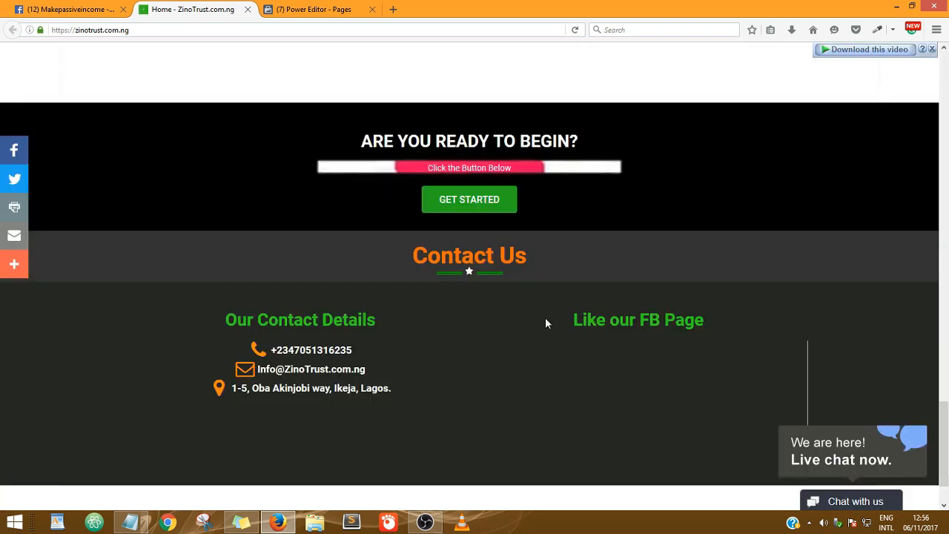
{"action": "scroll", "scroll_direction": "up", "scroll_amount": 3}
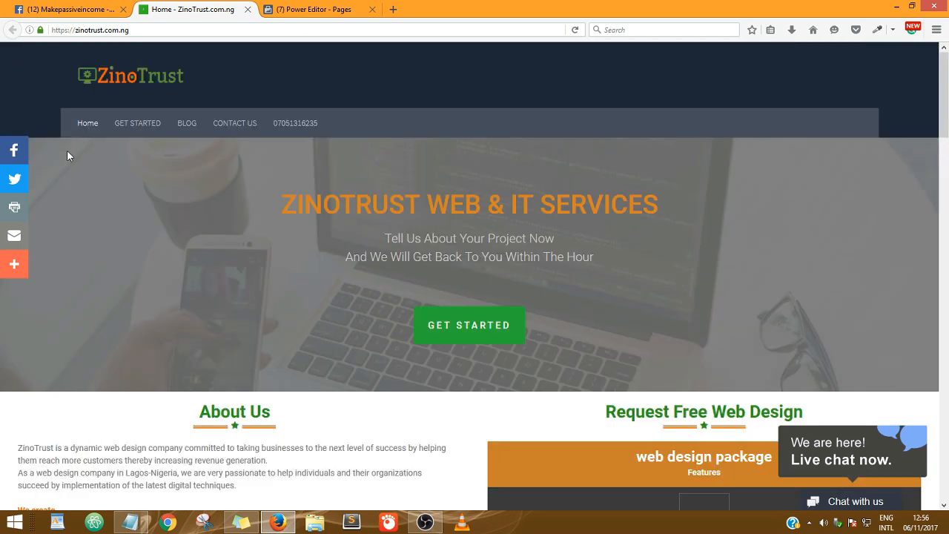
{"action": "left_click", "coordinate": [67, 8]}
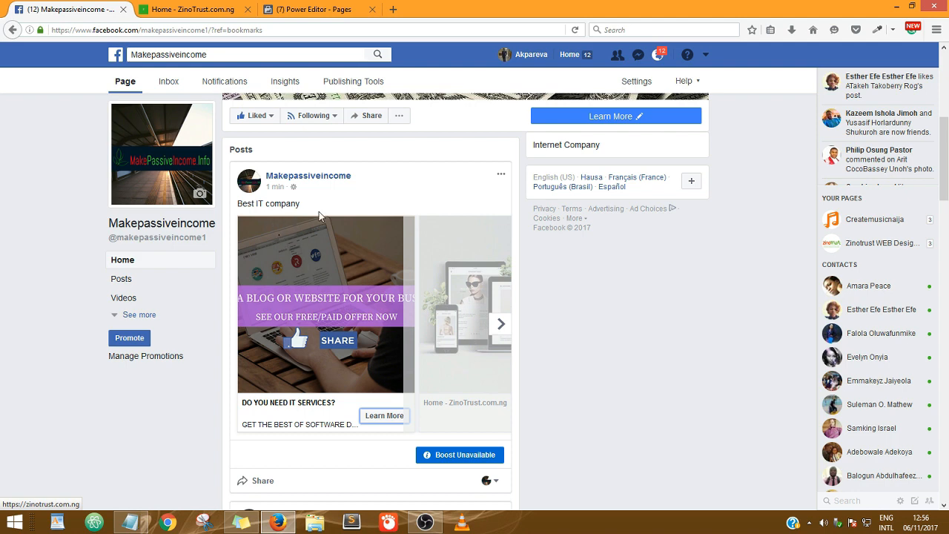
{"action": "mouse_move", "coordinate": [421, 263]}
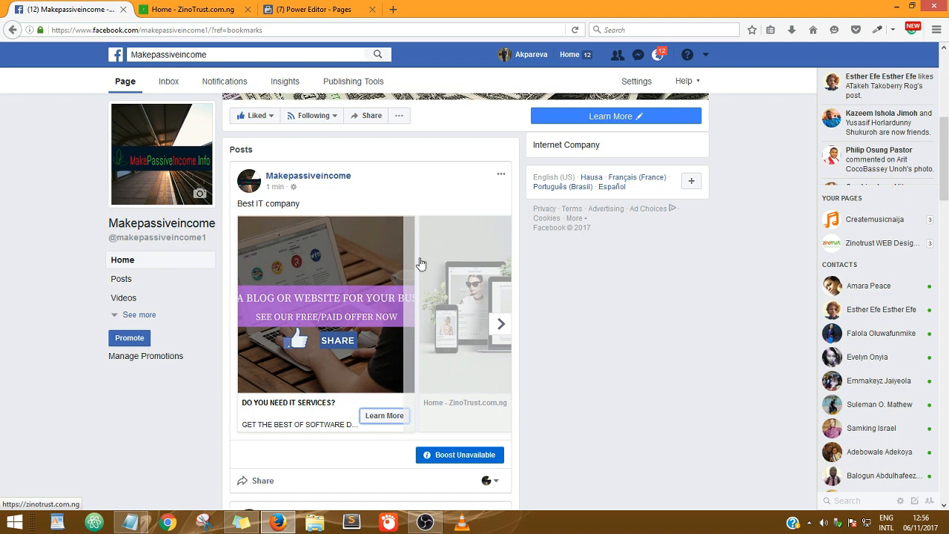
Advance to the second carousel card, check its Learn More link, and return to Facebook.
{"action": "left_click", "coordinate": [501, 323]}
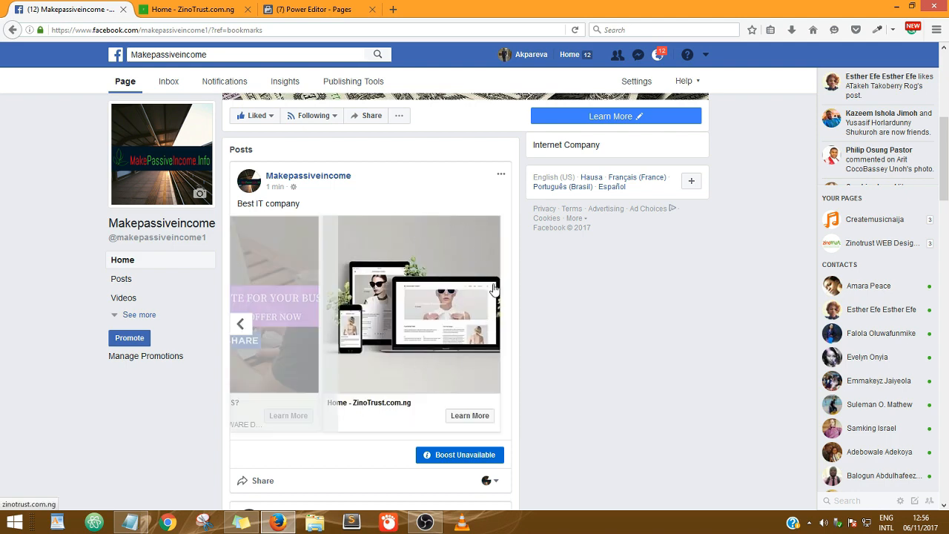
{"action": "mouse_move", "coordinate": [417, 378]}
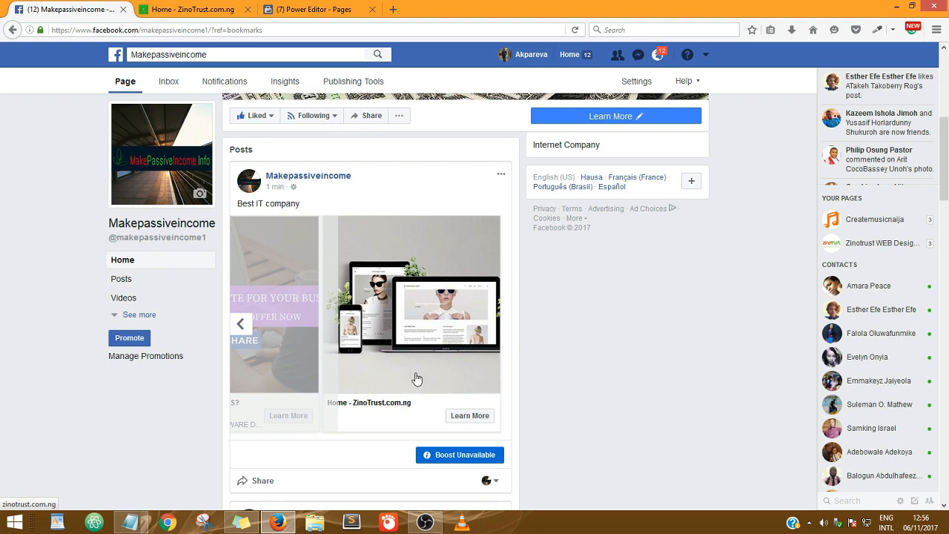
{"action": "mouse_move", "coordinate": [399, 322]}
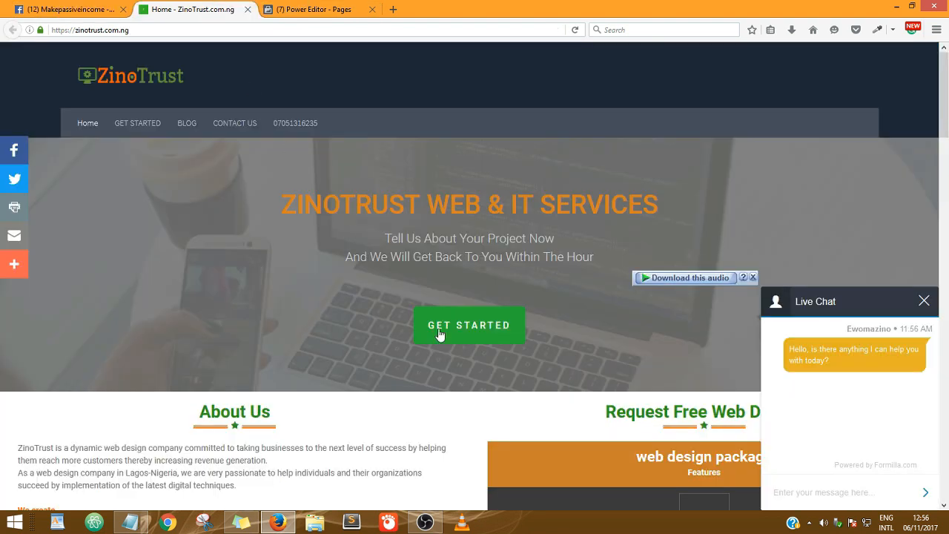
{"action": "scroll", "scroll_direction": "down", "scroll_amount": 3}
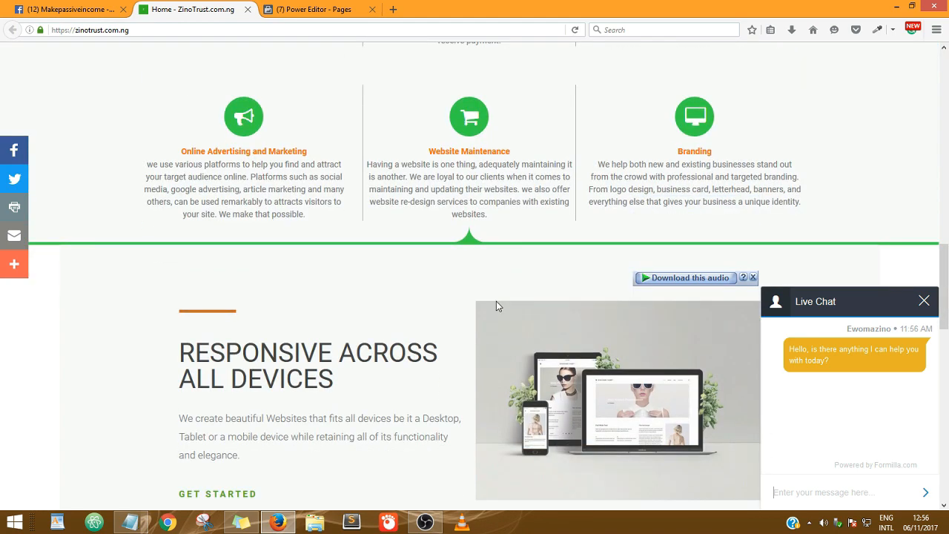
{"action": "scroll", "scroll_direction": "down", "scroll_amount": 3}
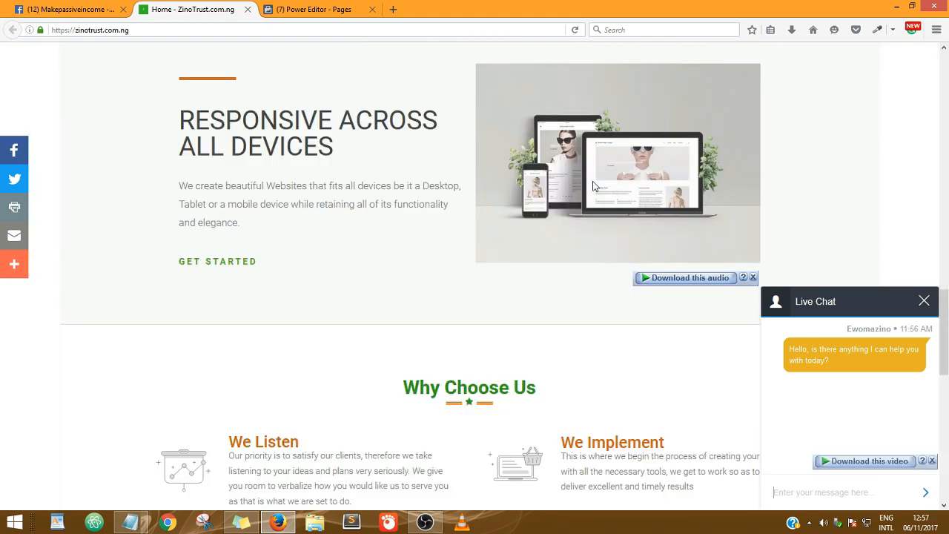
{"action": "left_click", "coordinate": [67, 9]}
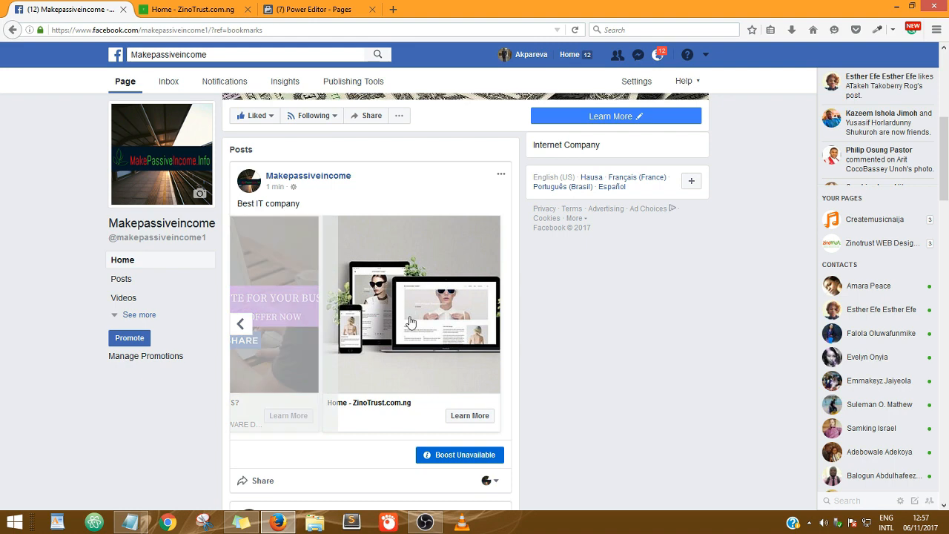
{"action": "mouse_move", "coordinate": [495, 373]}
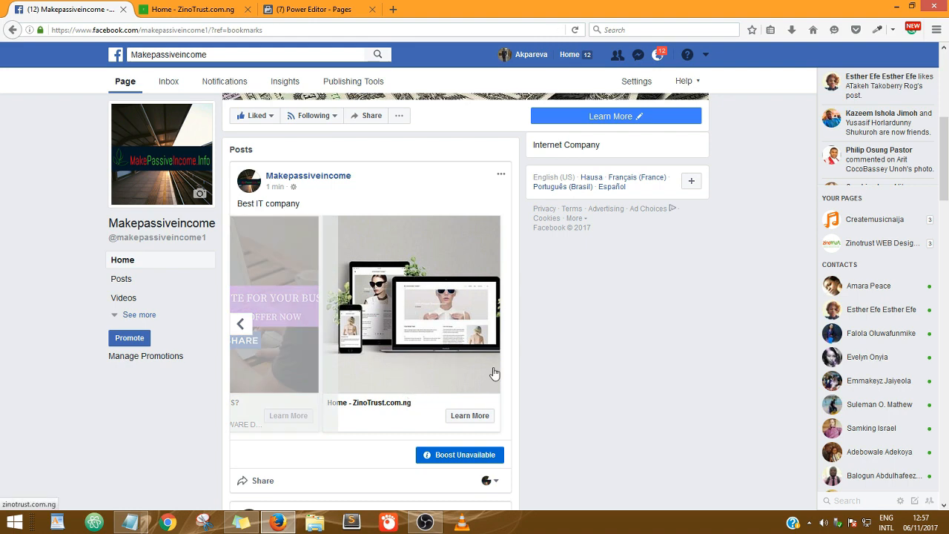
{"action": "mouse_move", "coordinate": [470, 415]}
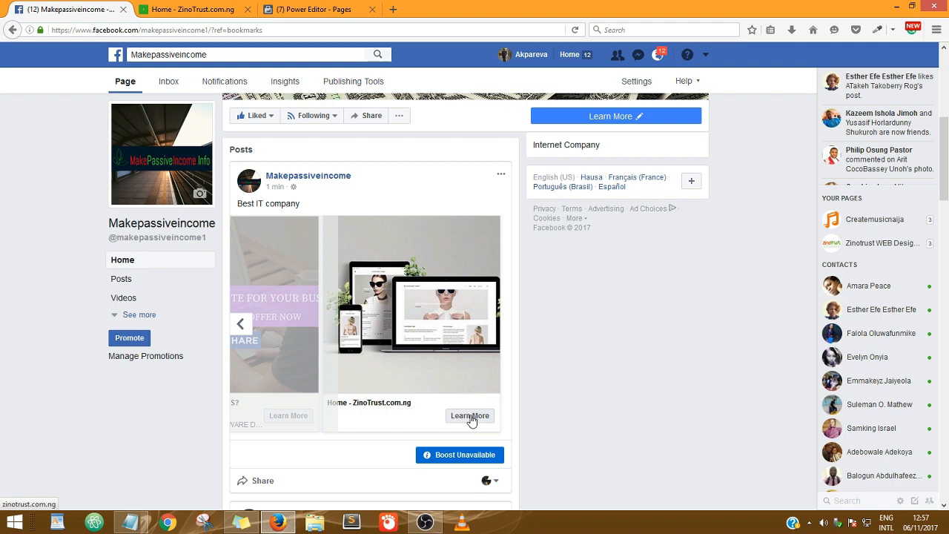
{"action": "left_click", "coordinate": [470, 415]}
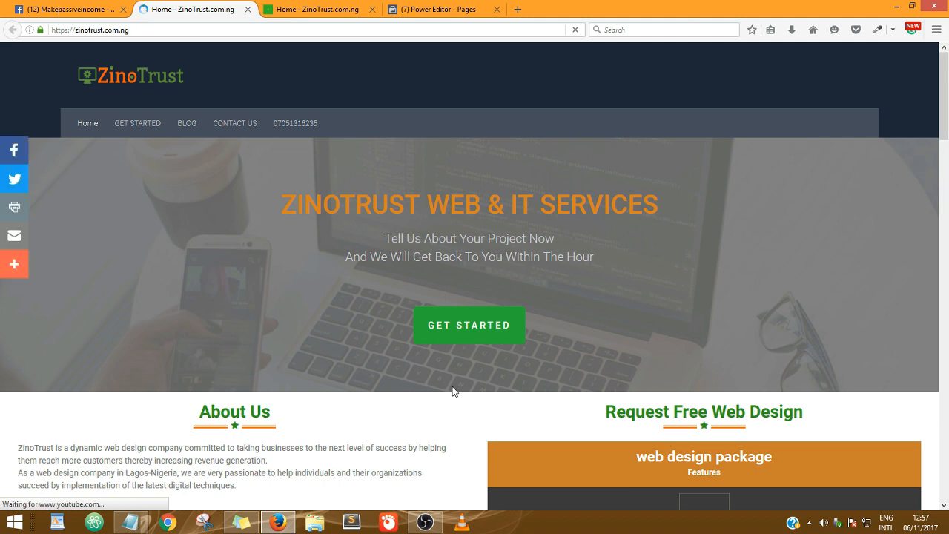
{"action": "scroll", "scroll_direction": "down", "scroll_amount": 3}
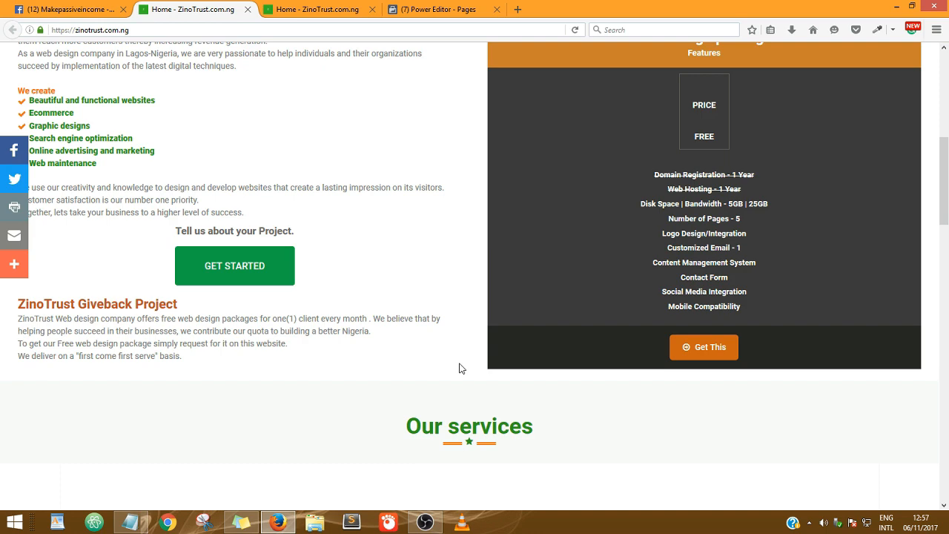
{"action": "scroll", "scroll_direction": "down", "scroll_amount": 3}
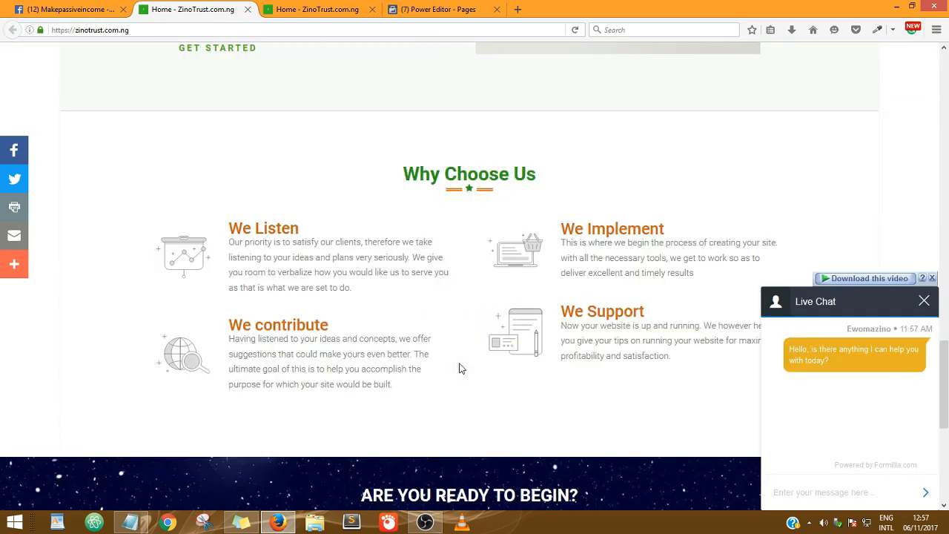
{"action": "scroll", "scroll_direction": "down", "scroll_amount": 3}
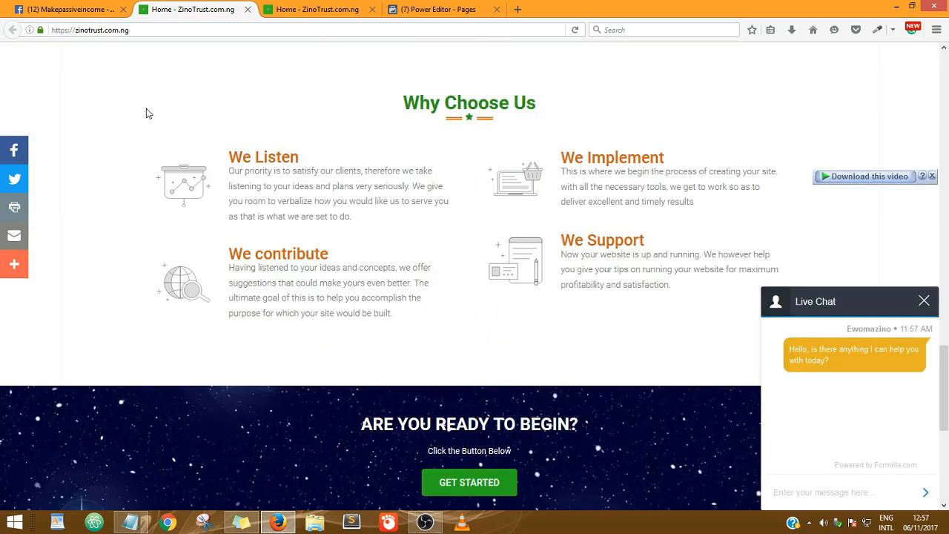
{"action": "left_click", "coordinate": [59, 9]}
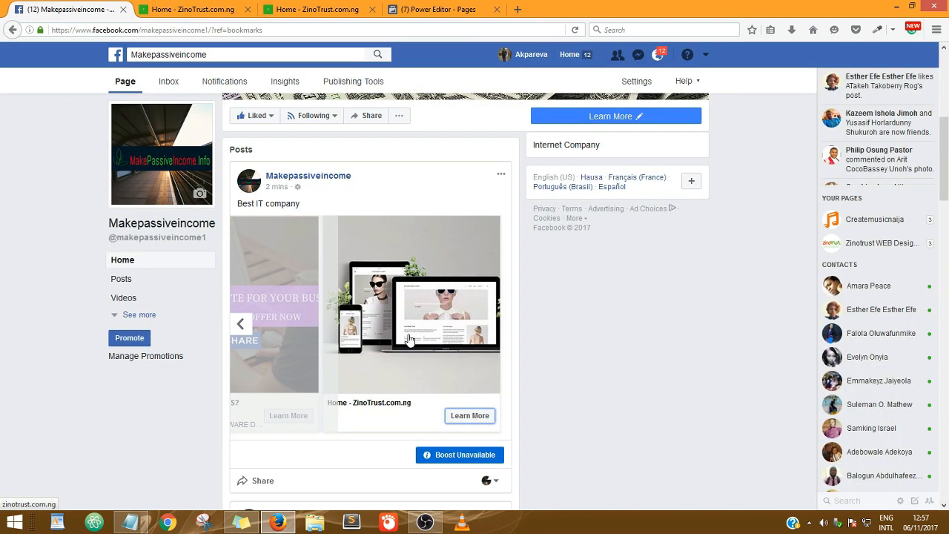
{"action": "left_click", "coordinate": [241, 323]}
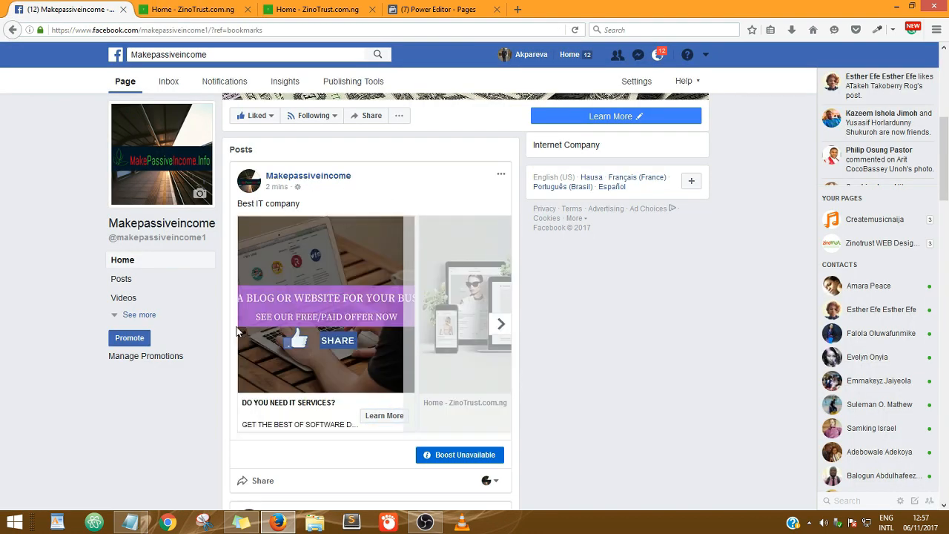
{"action": "scroll", "scroll_direction": "down", "scroll_amount": 3}
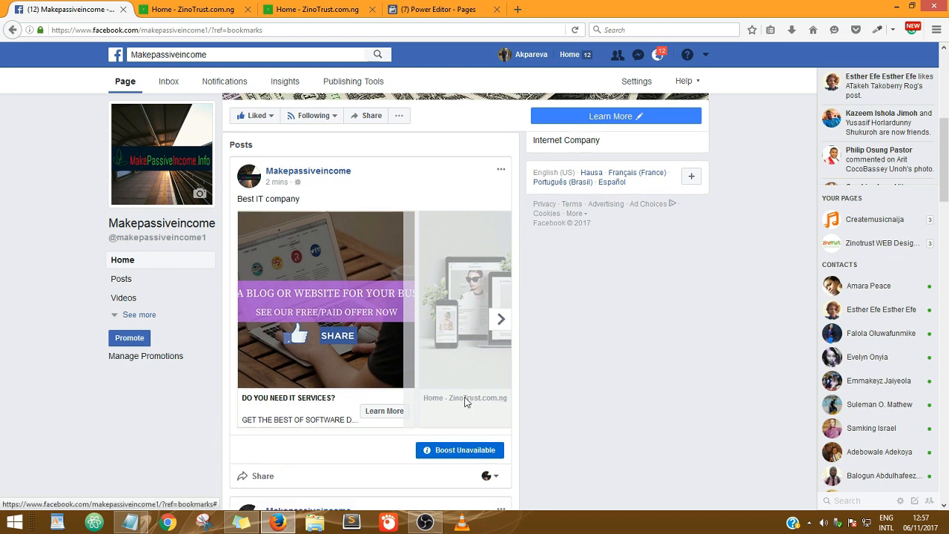
{"action": "scroll", "scroll_direction": "down", "scroll_amount": 3}
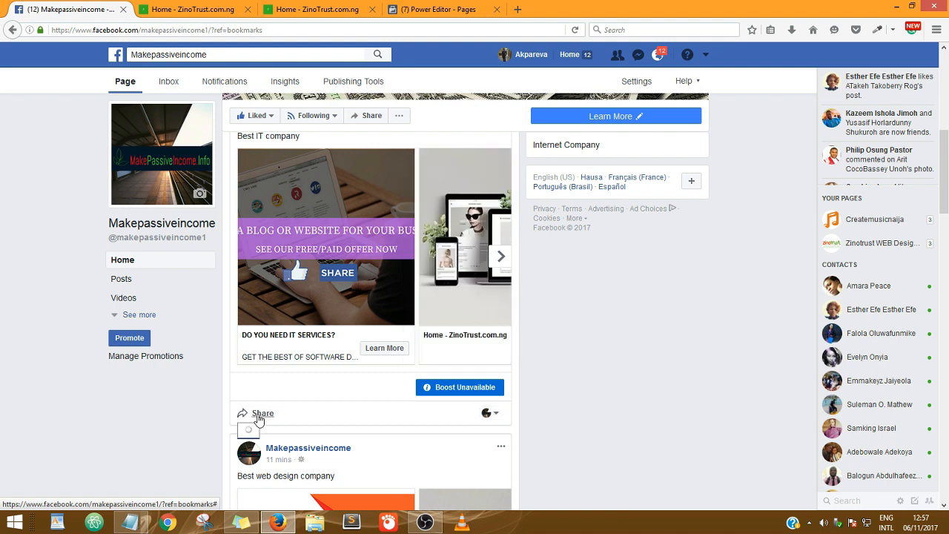
{"action": "left_click", "coordinate": [263, 413]}
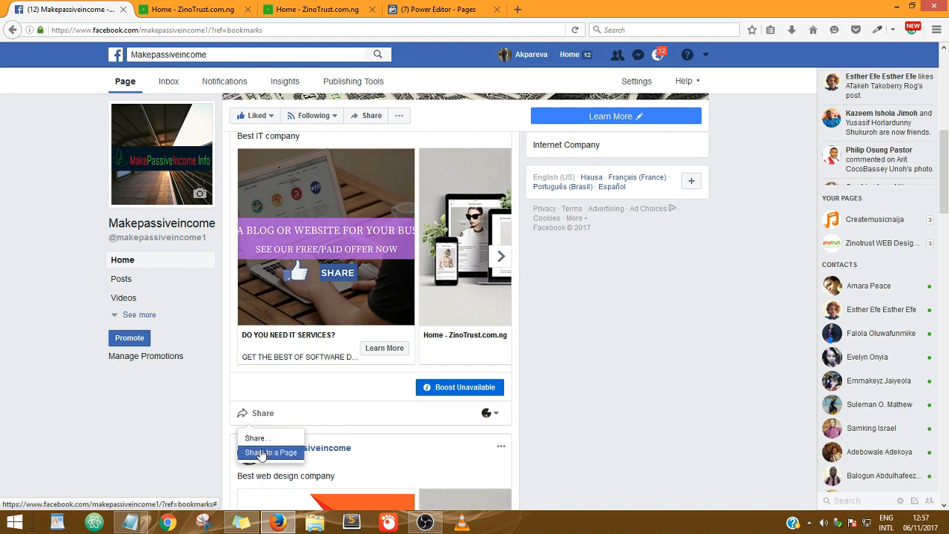
{"action": "mouse_move", "coordinate": [574, 327]}
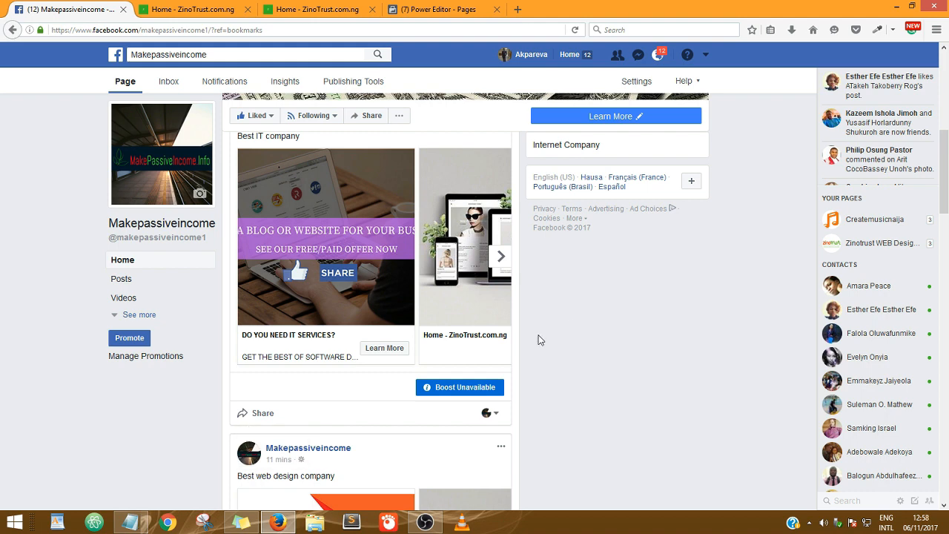
{"action": "left_click", "coordinate": [459, 388]}
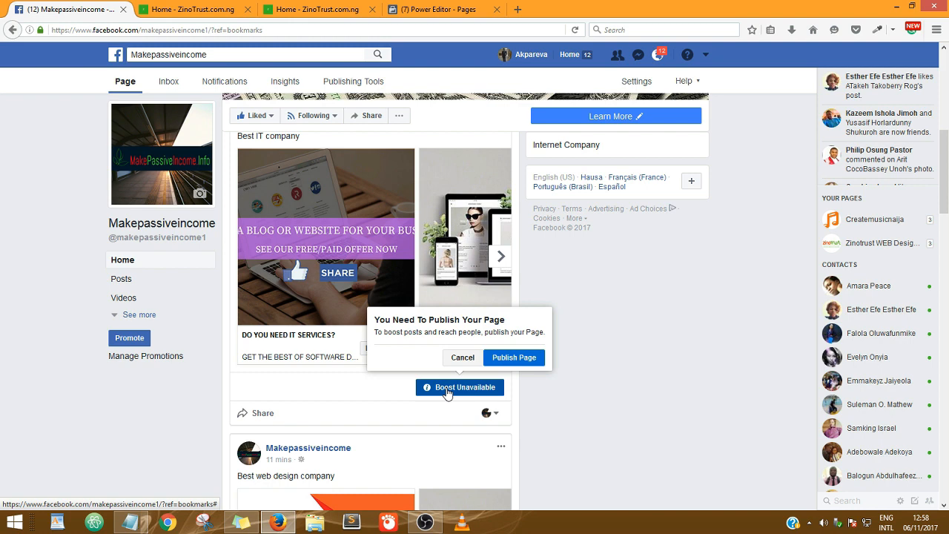
{"action": "mouse_move", "coordinate": [473, 392]}
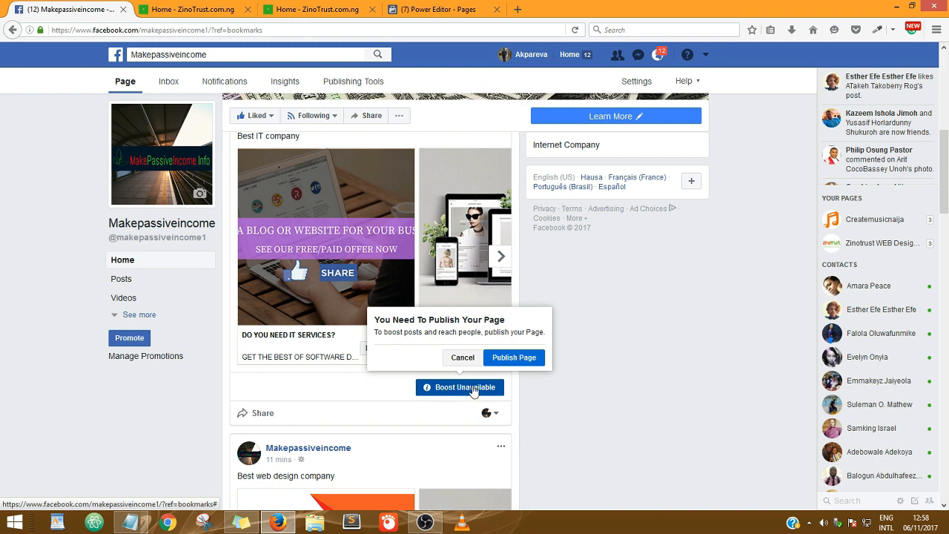
{"action": "left_click", "coordinate": [462, 358]}
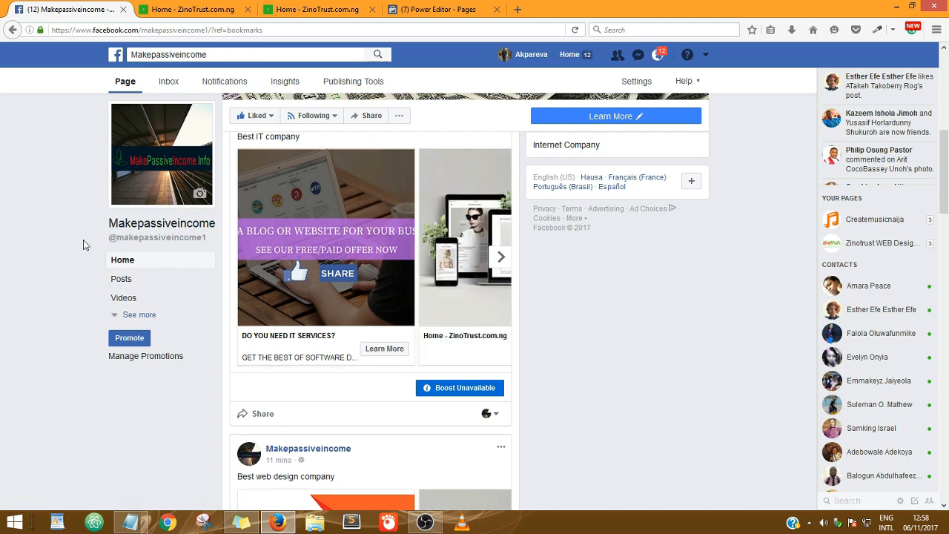
{"action": "scroll", "scroll_direction": "up", "scroll_amount": 3}
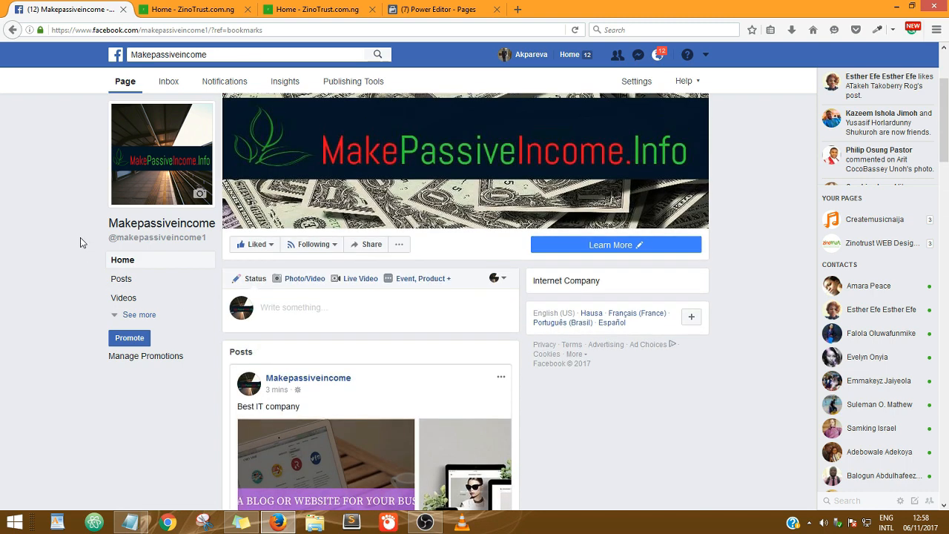